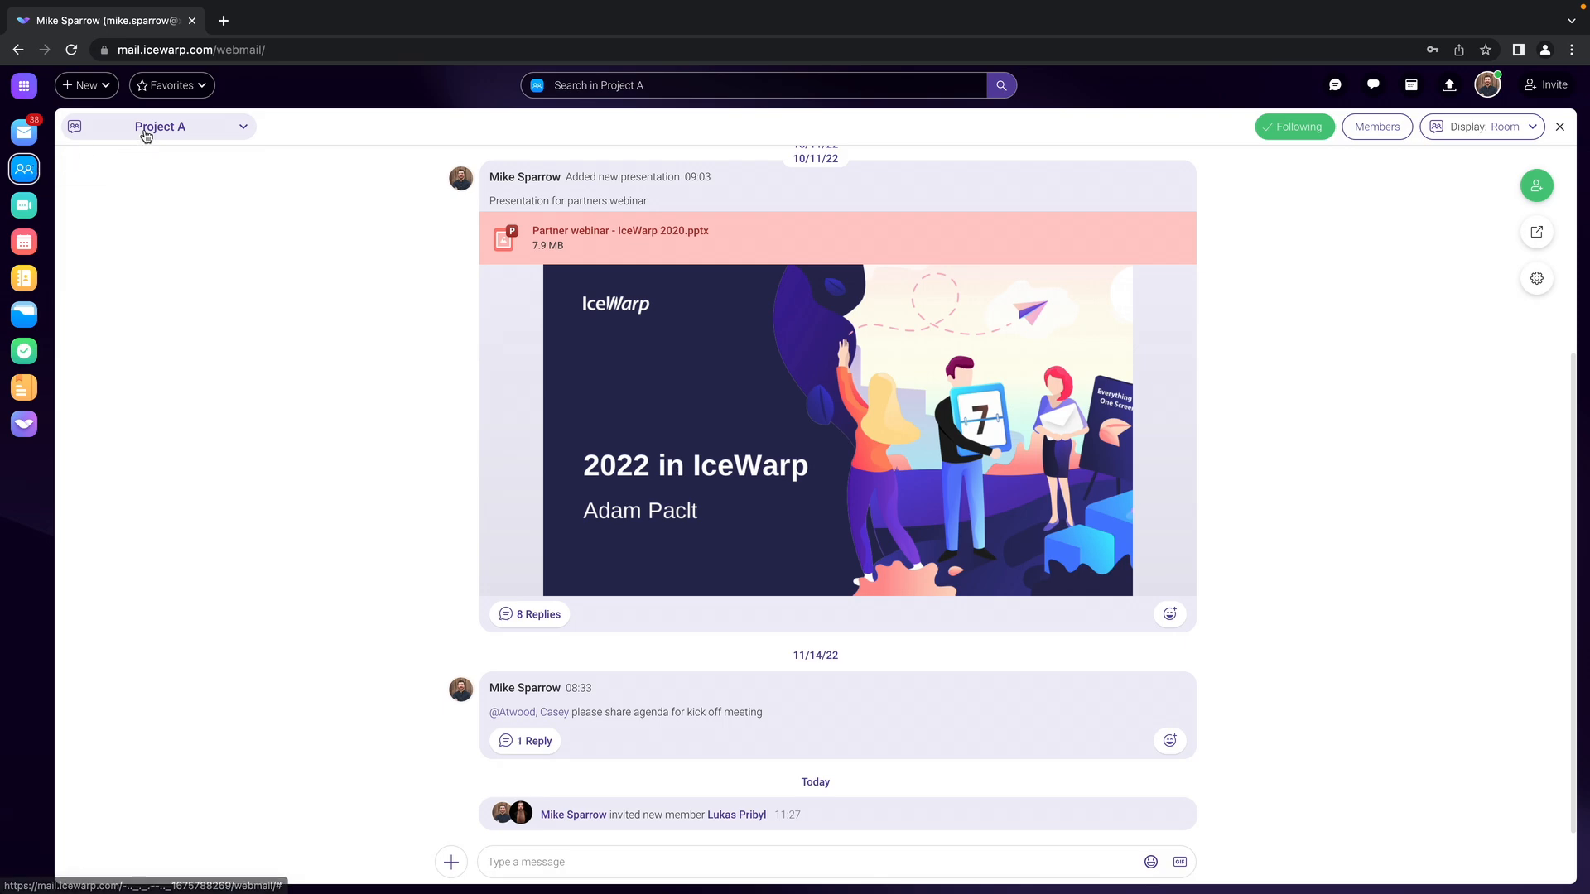
# Enter the Project A room and show its add-content menu.
pyautogui.click(159, 126)
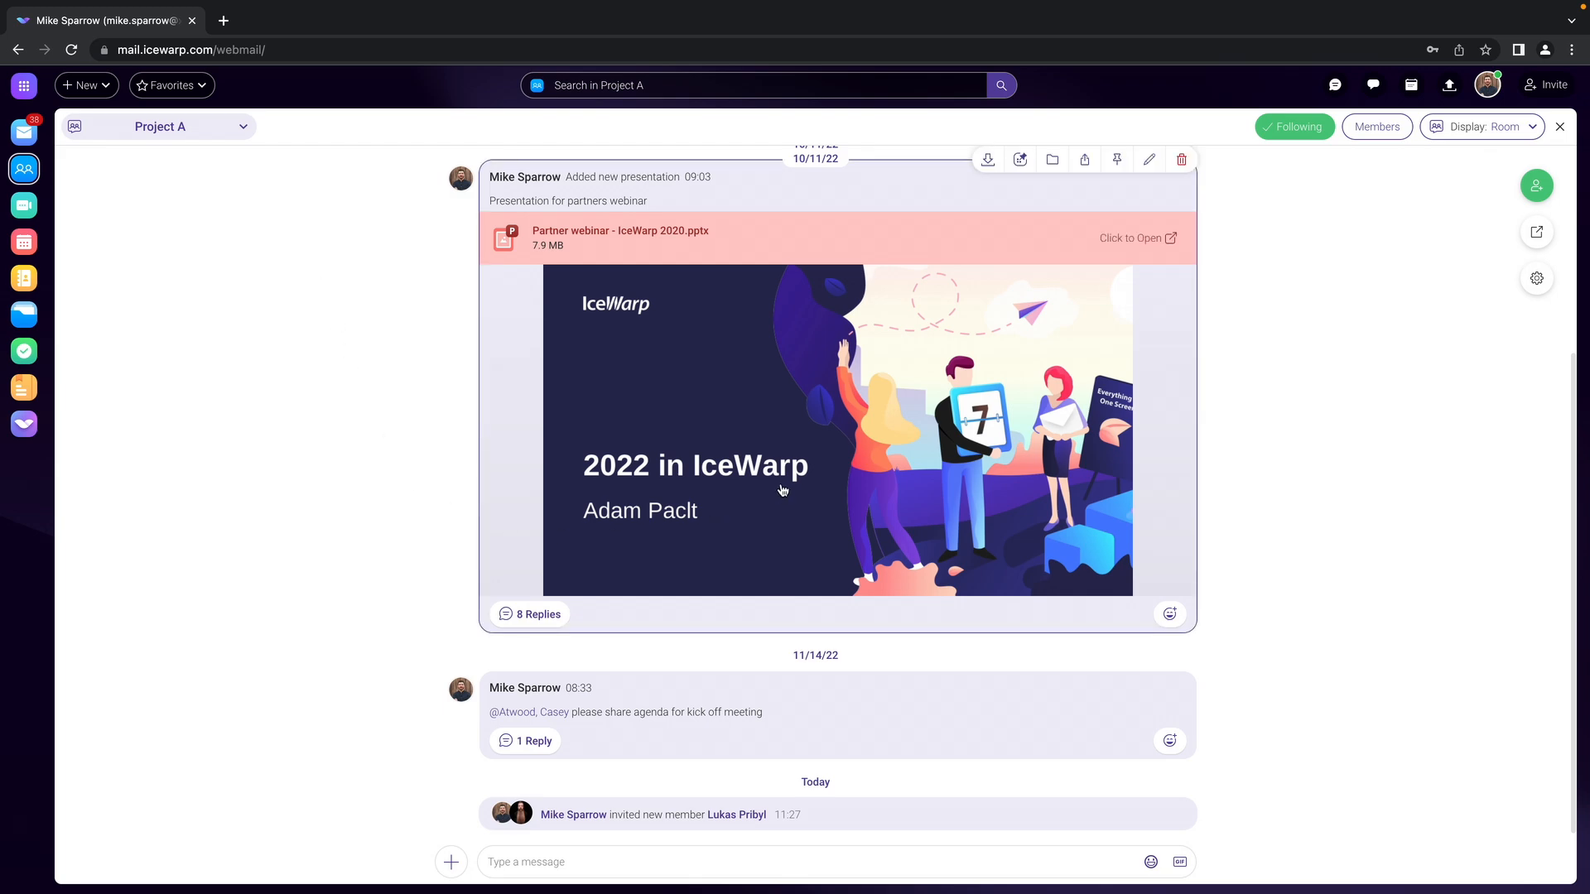
pyautogui.click(450, 862)
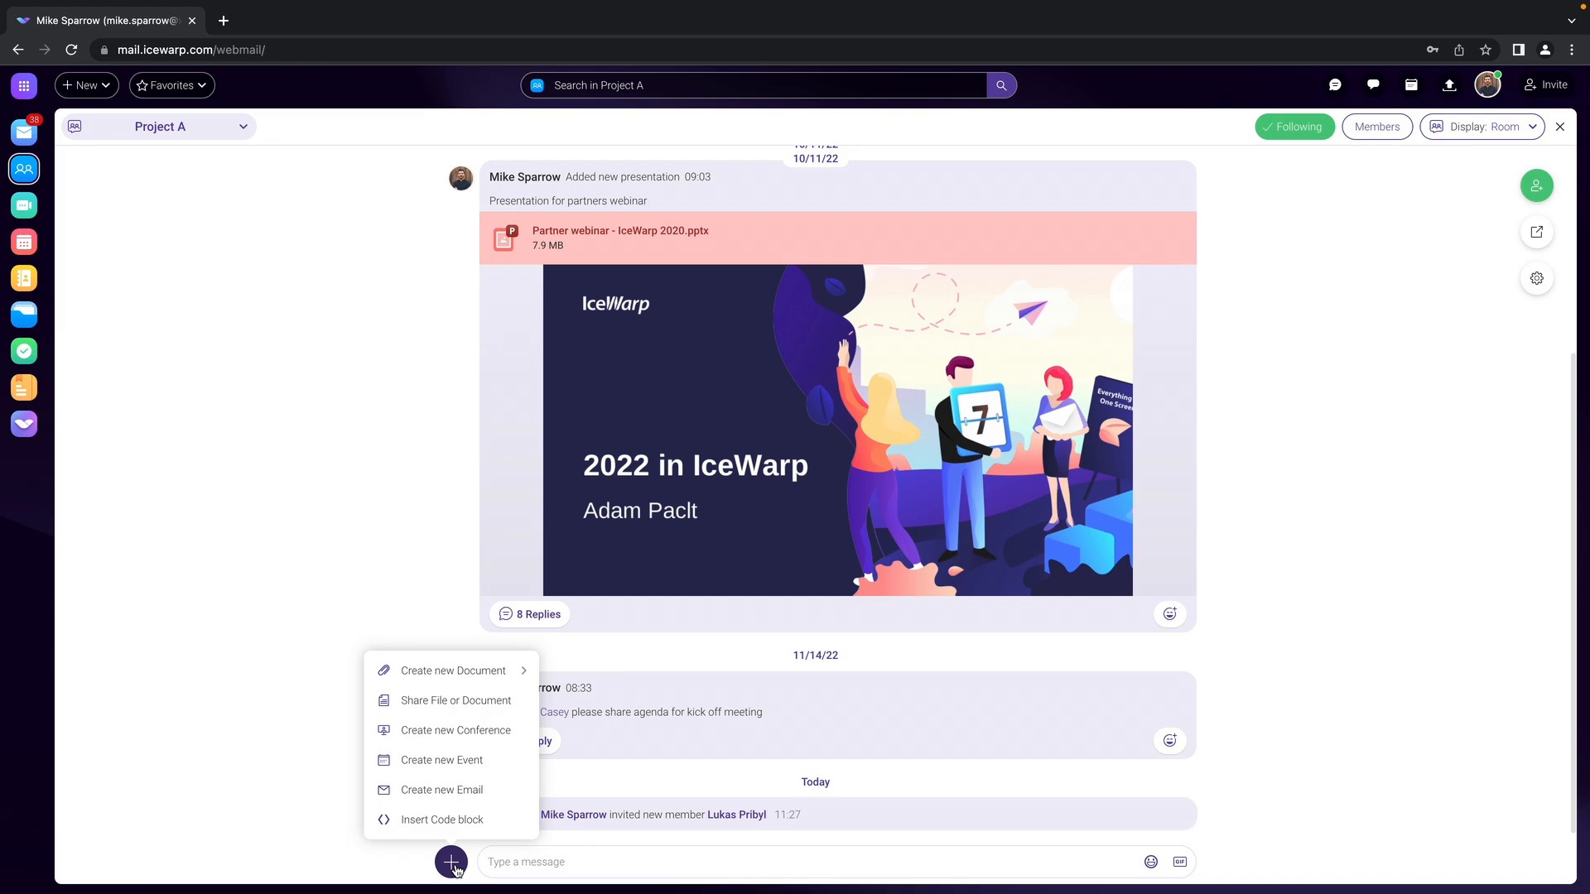
pyautogui.moveTo(452, 669)
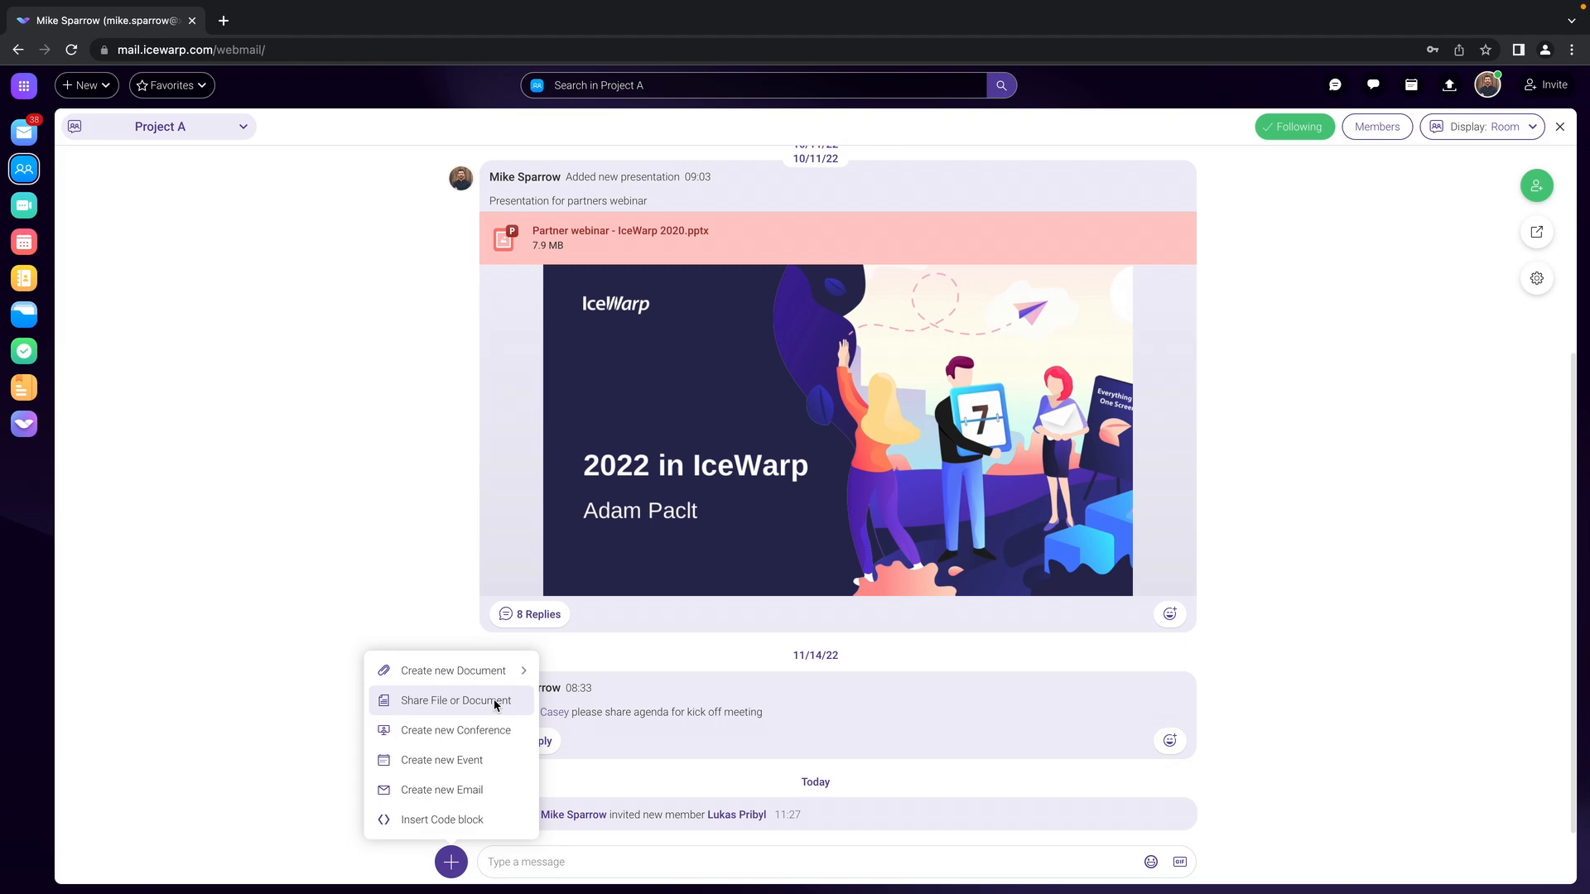
# Attach the Business_data_analysis spreadsheet from Documents to a draft message.
pyautogui.click(454, 700)
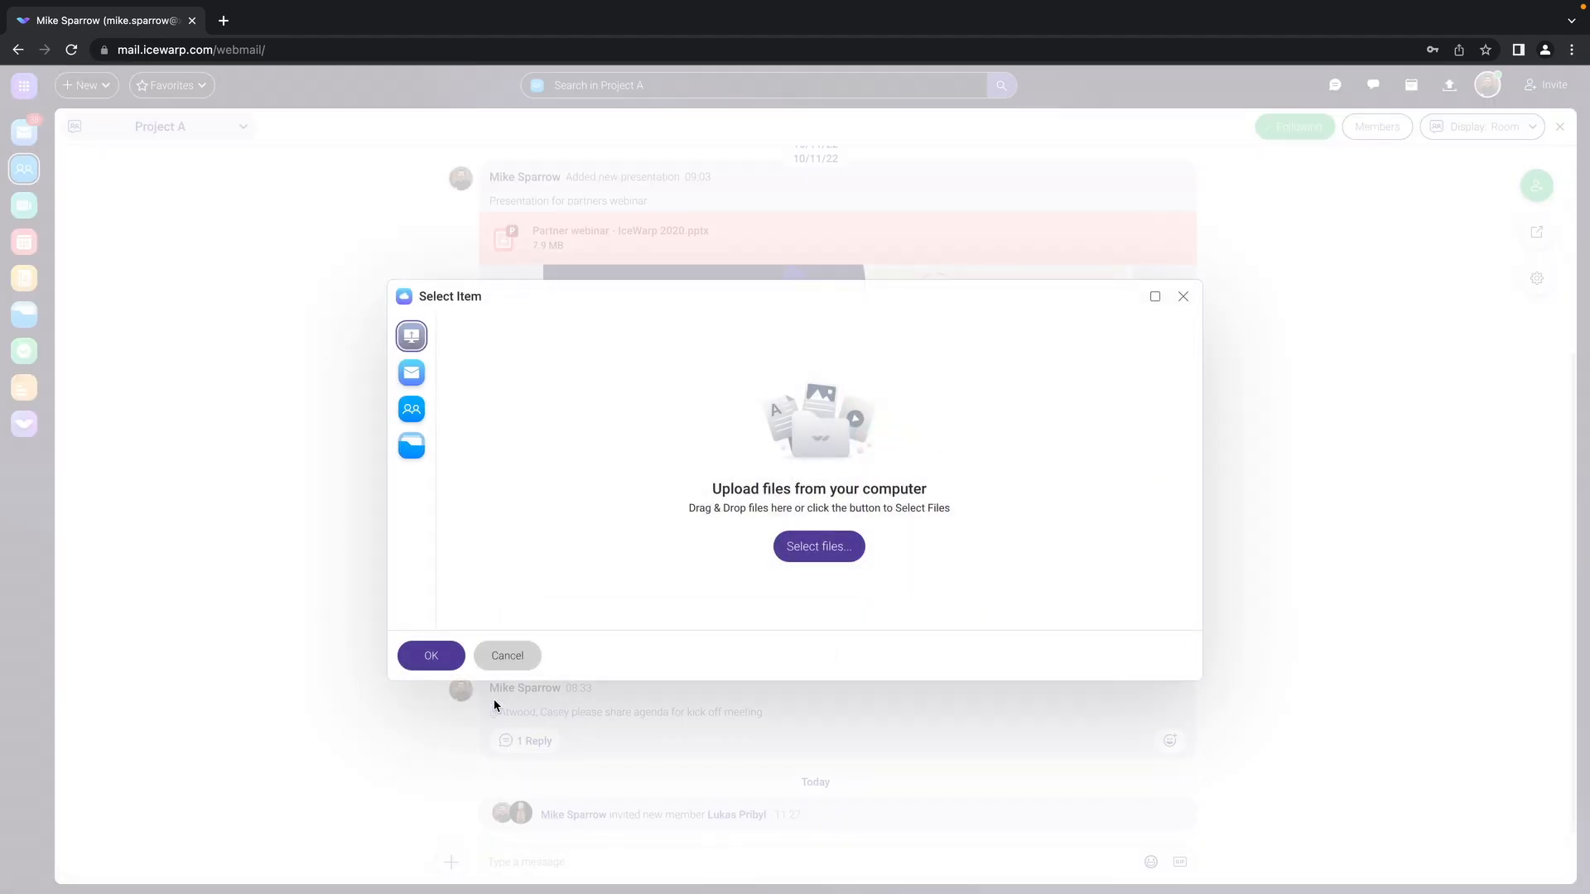
pyautogui.moveTo(457, 496)
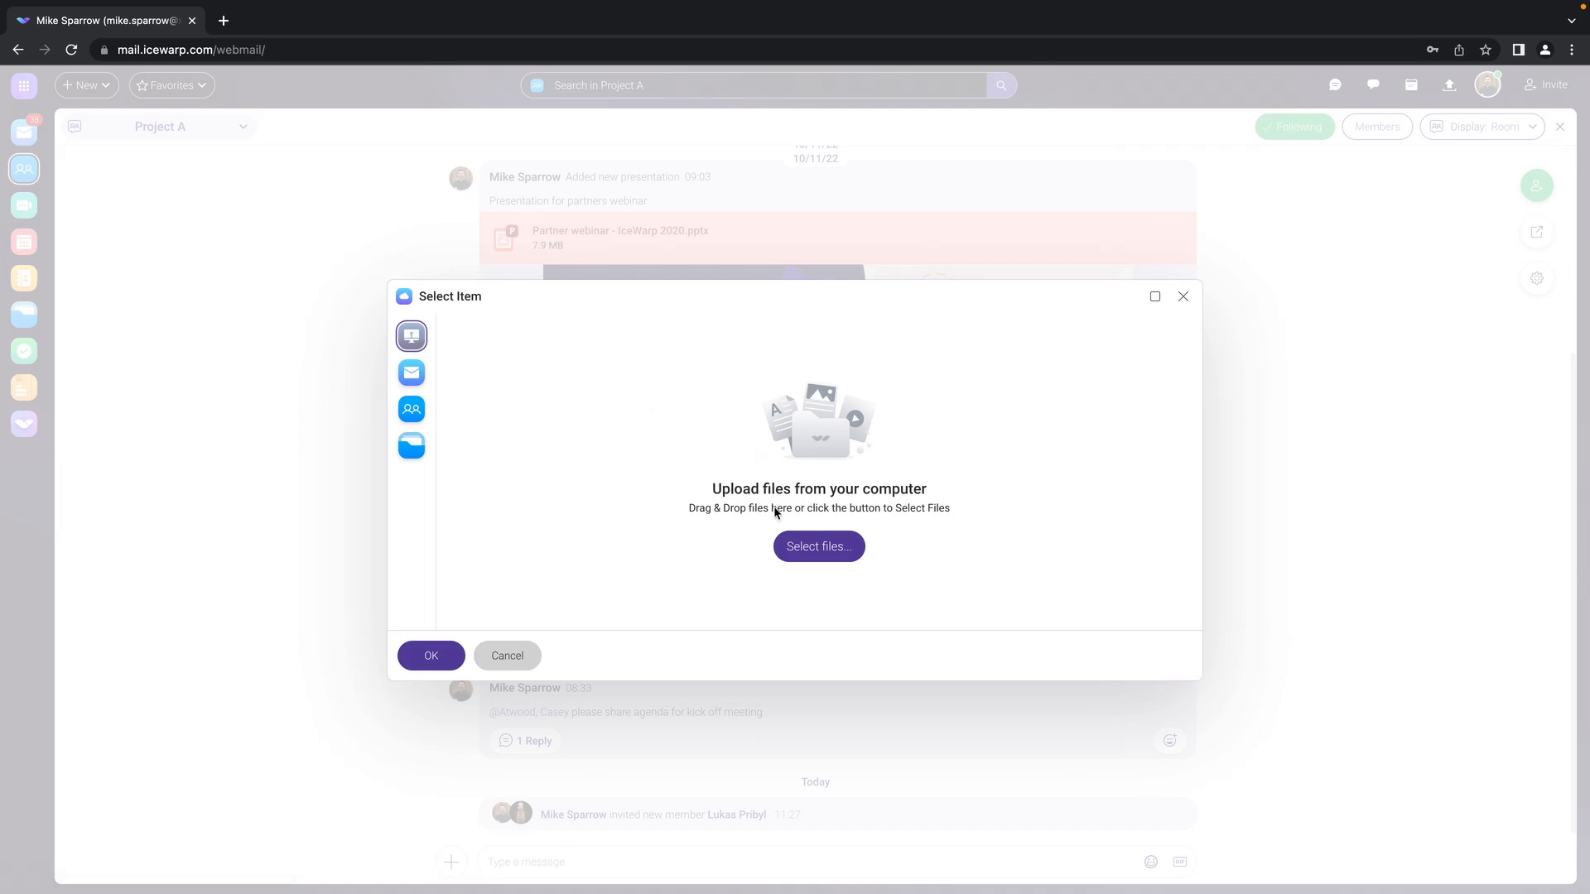
pyautogui.moveTo(462, 402)
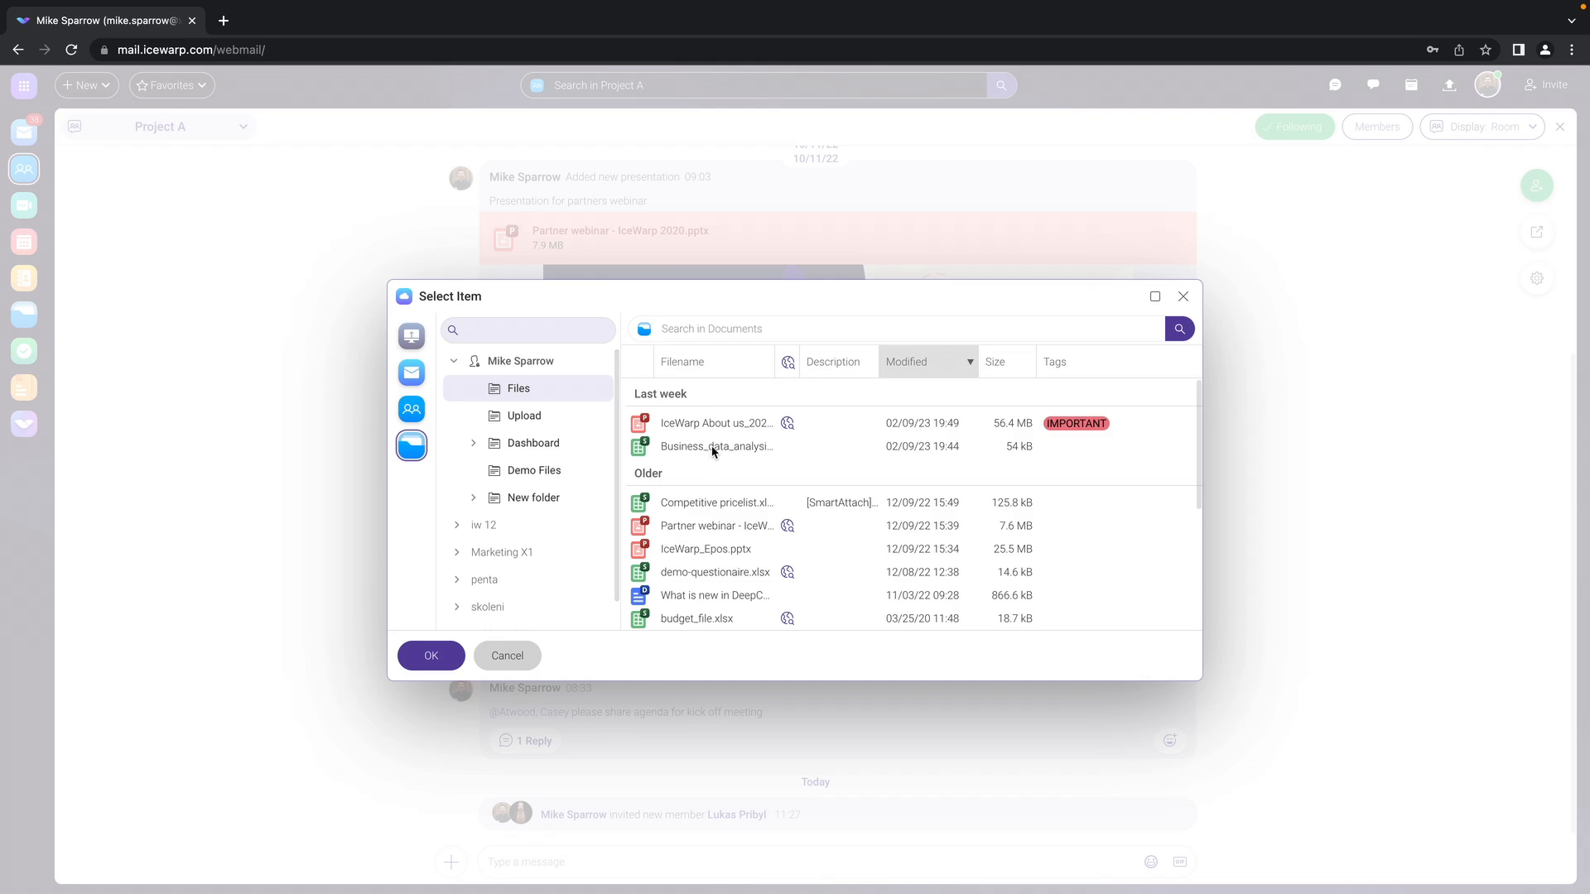
pyautogui.click(715, 447)
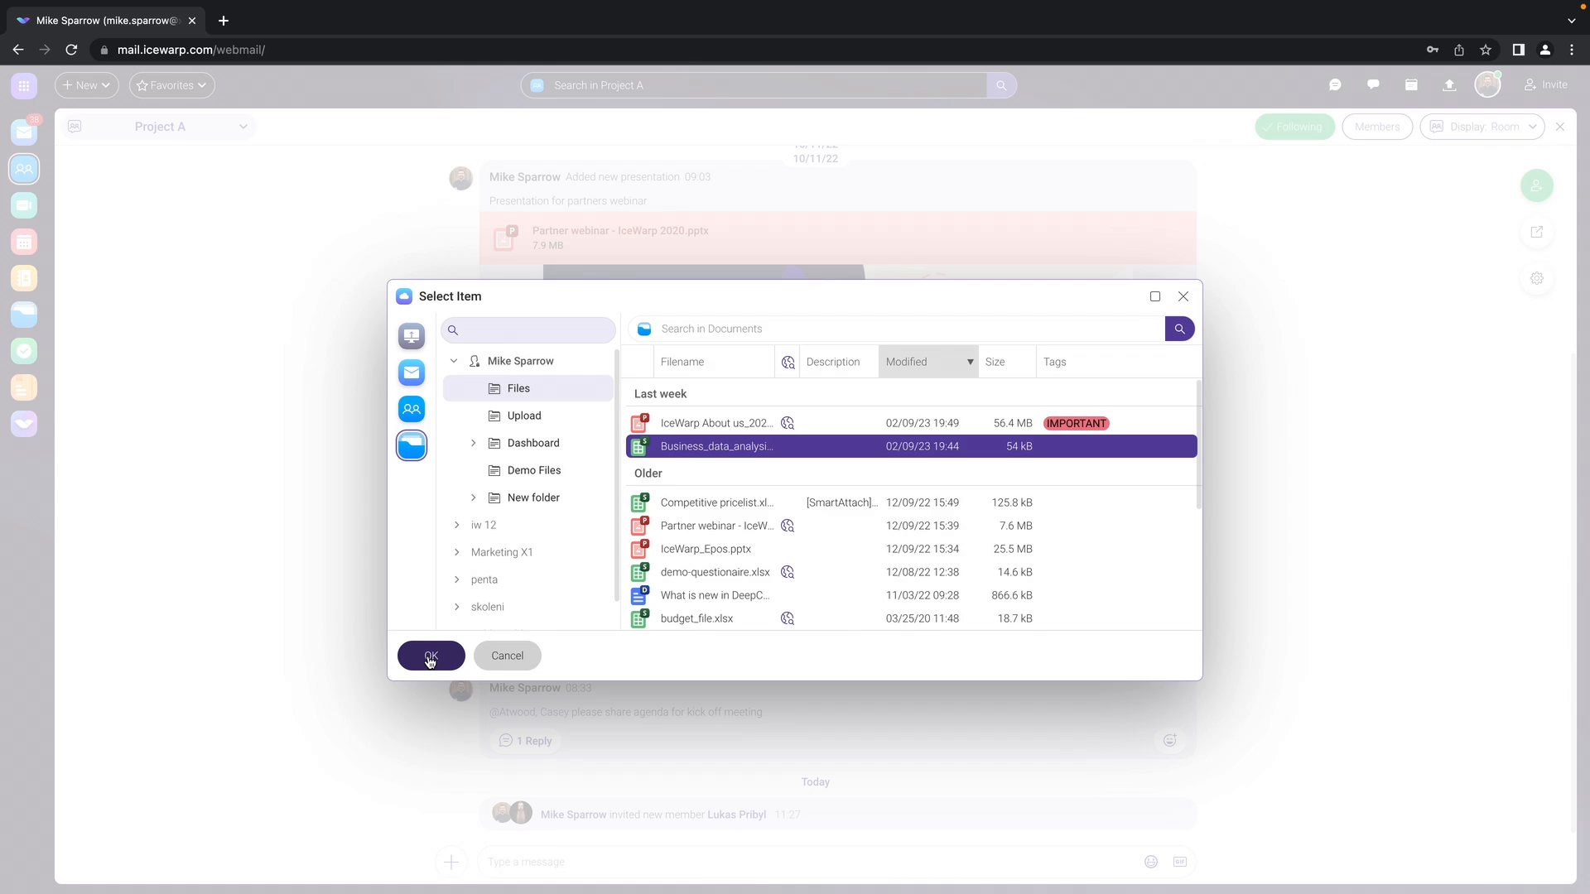
pyautogui.click(430, 655)
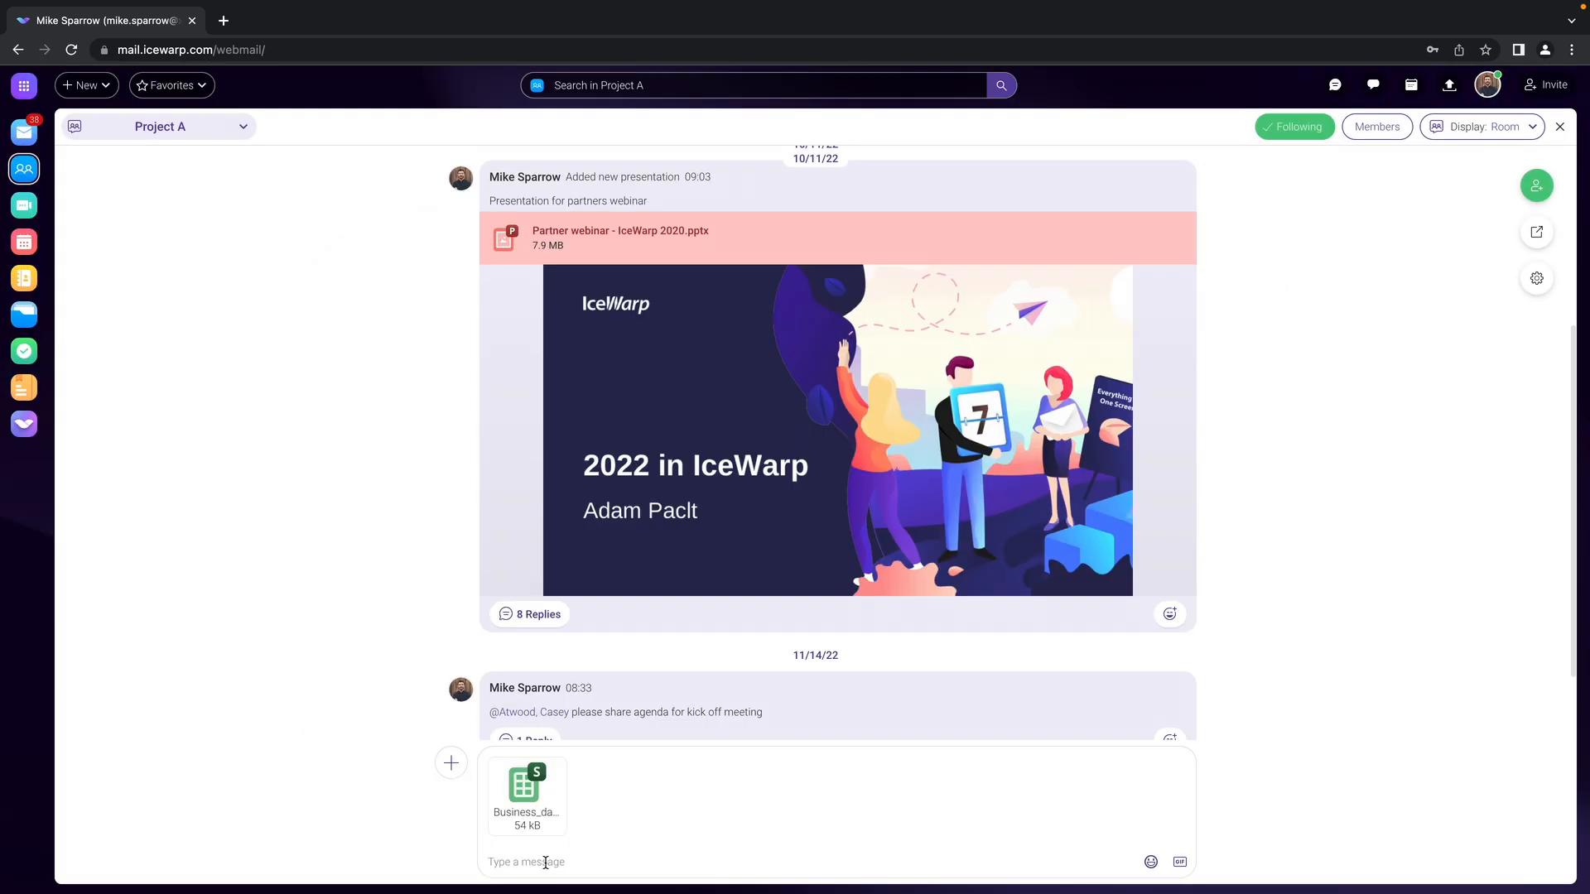
pyautogui.write('Hi @all')
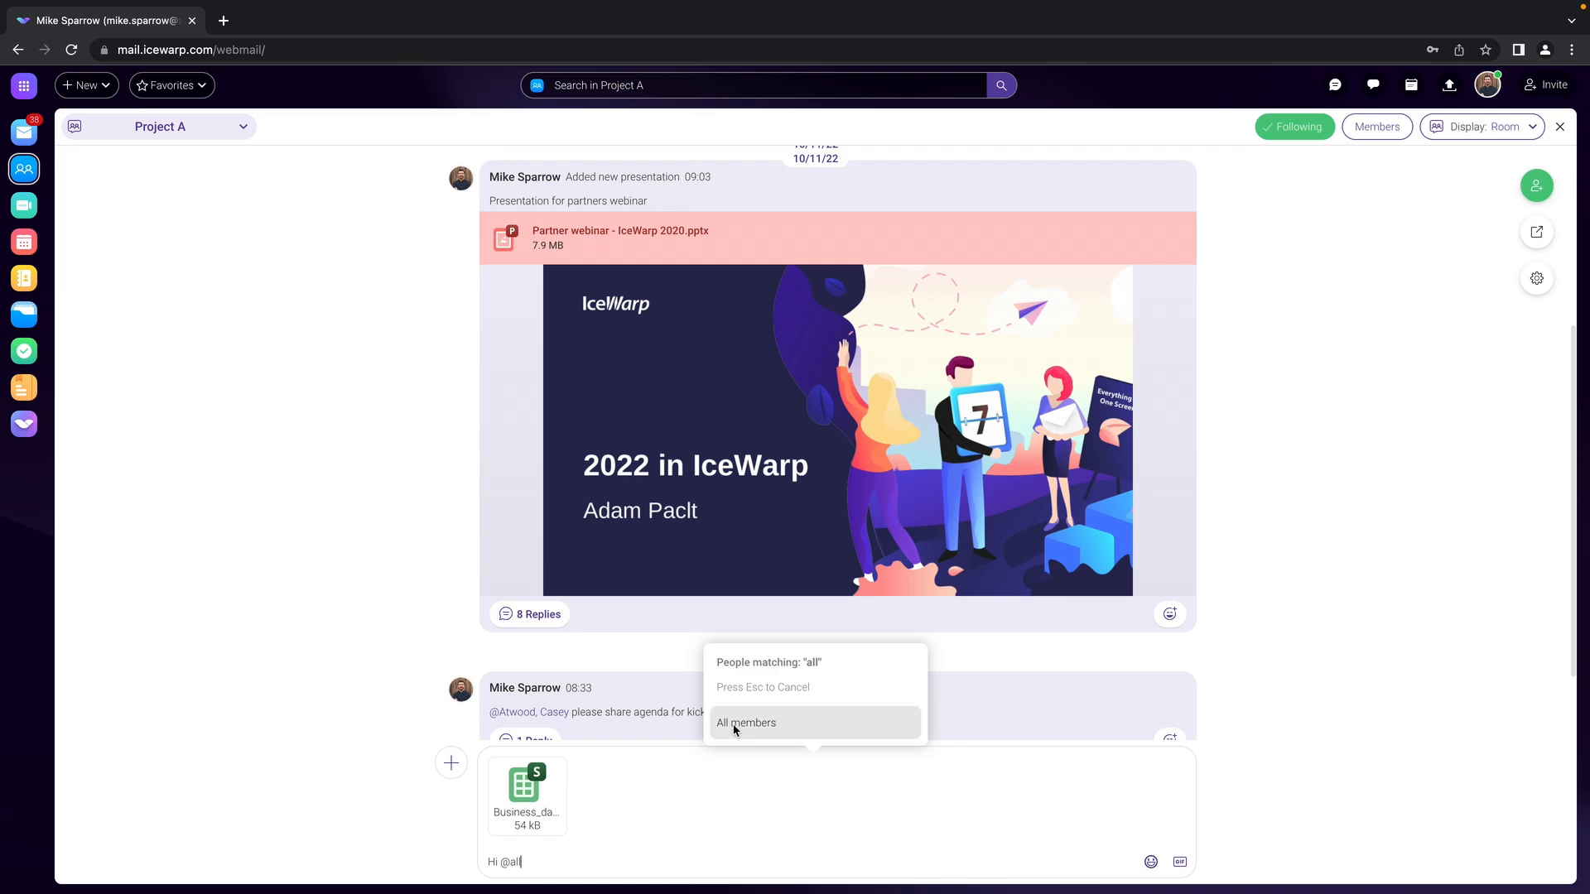
pyautogui.click(745, 722)
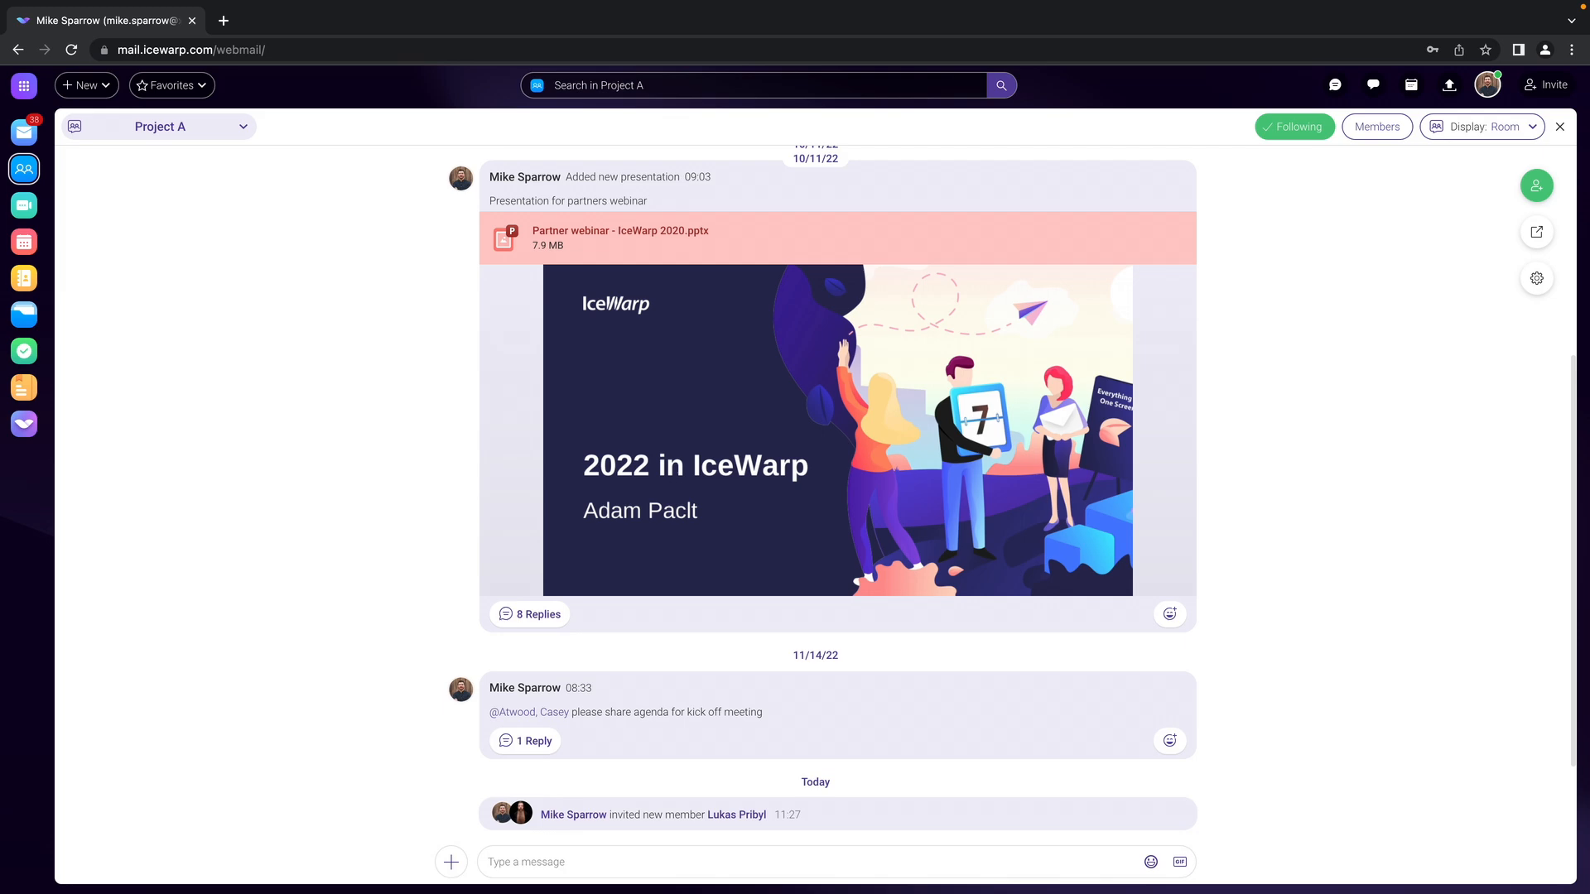
pyautogui.scroll(-3)
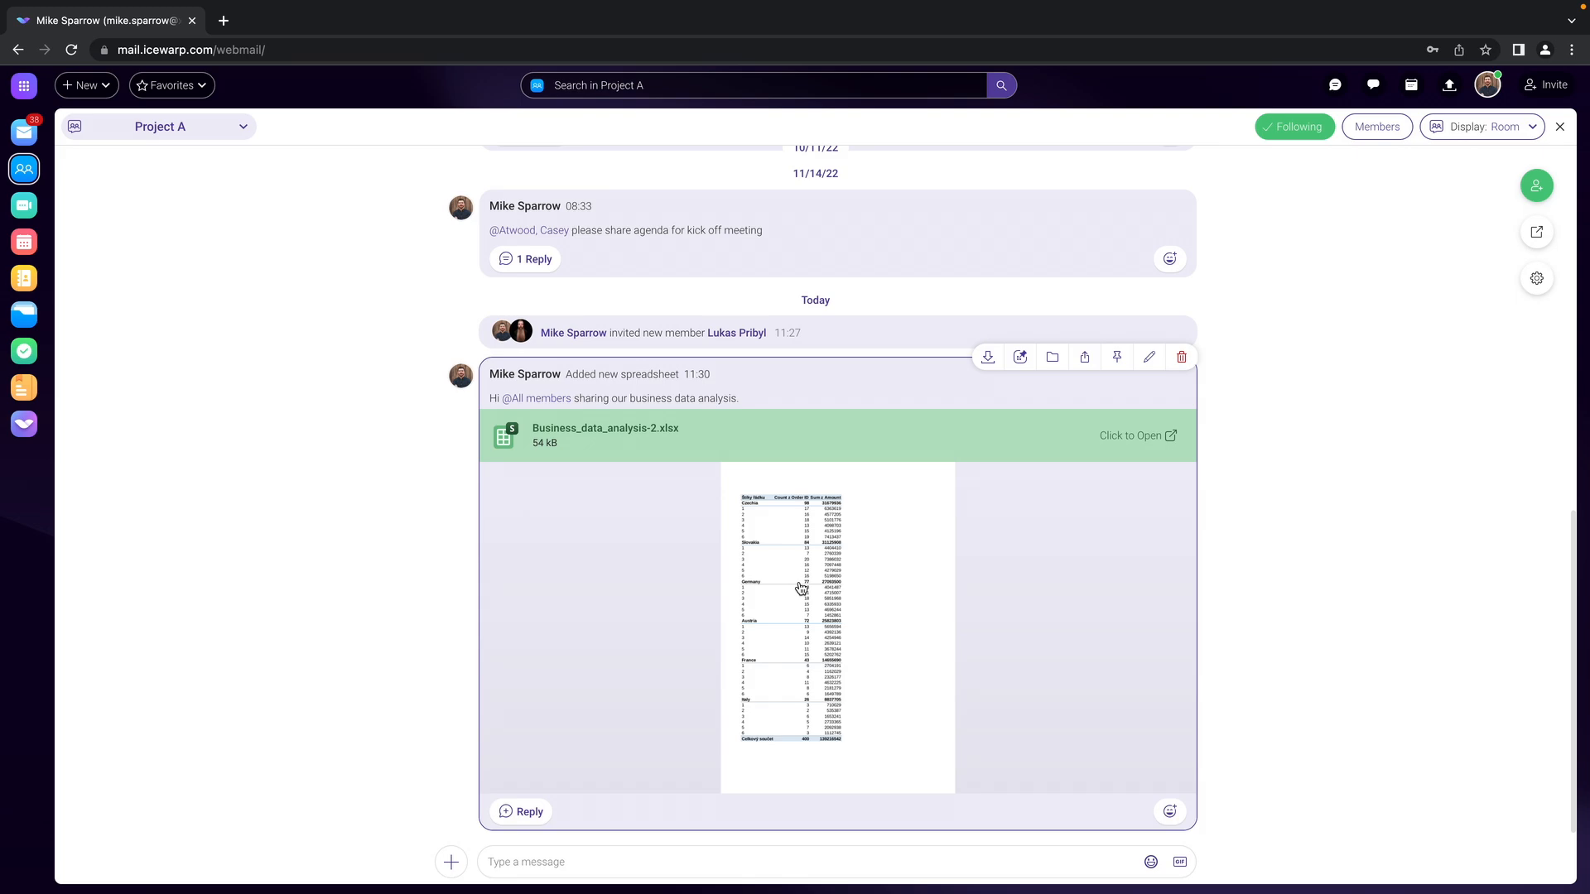
pyautogui.moveTo(539, 803)
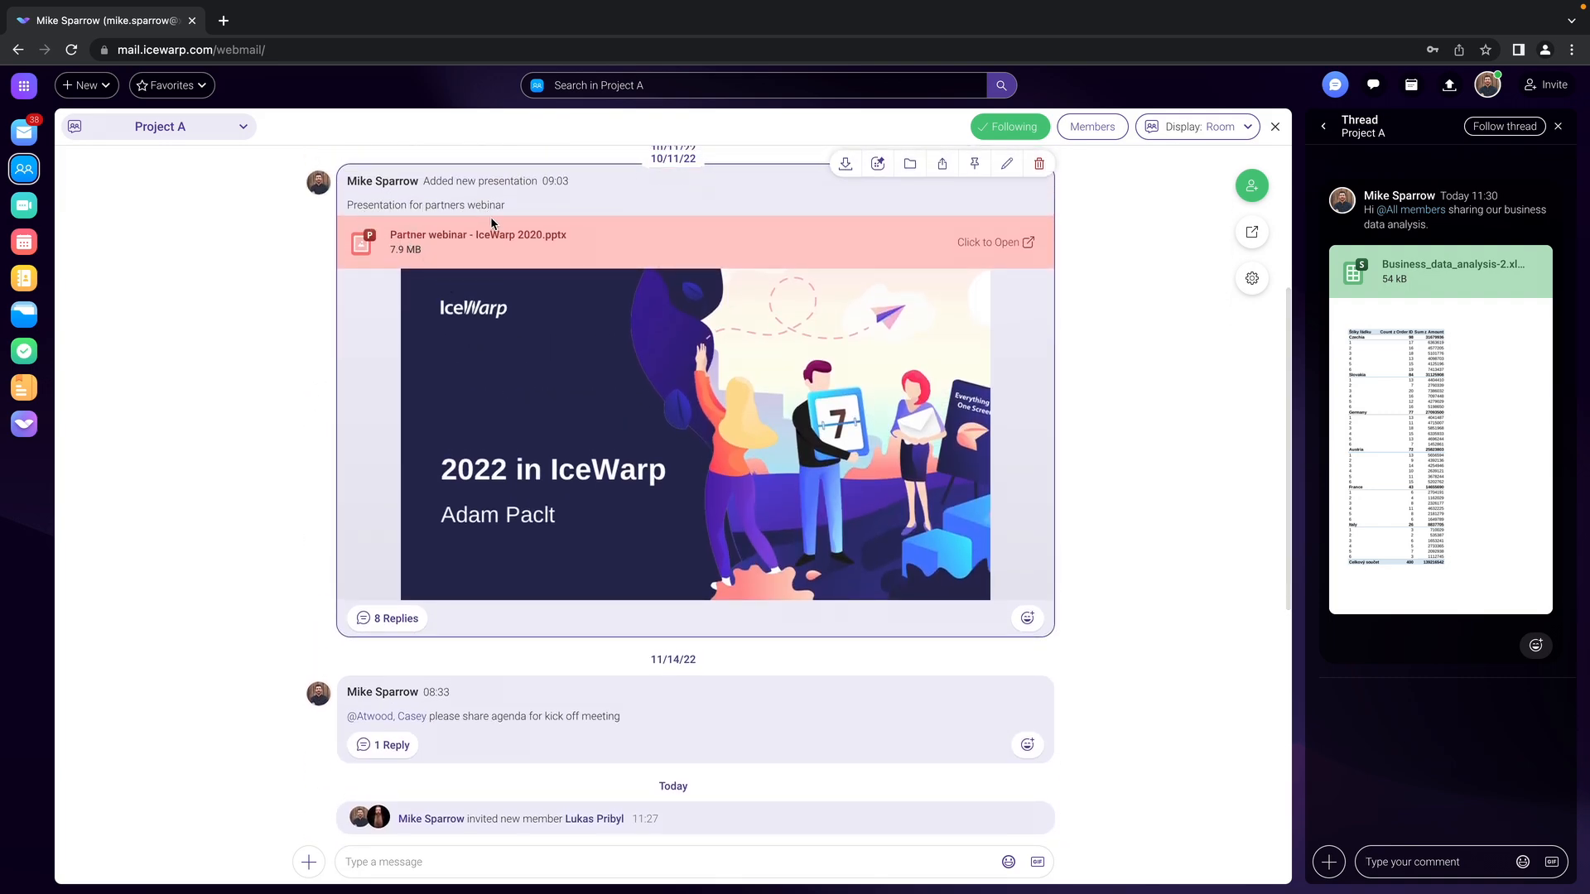
pyautogui.moveTo(406, 624)
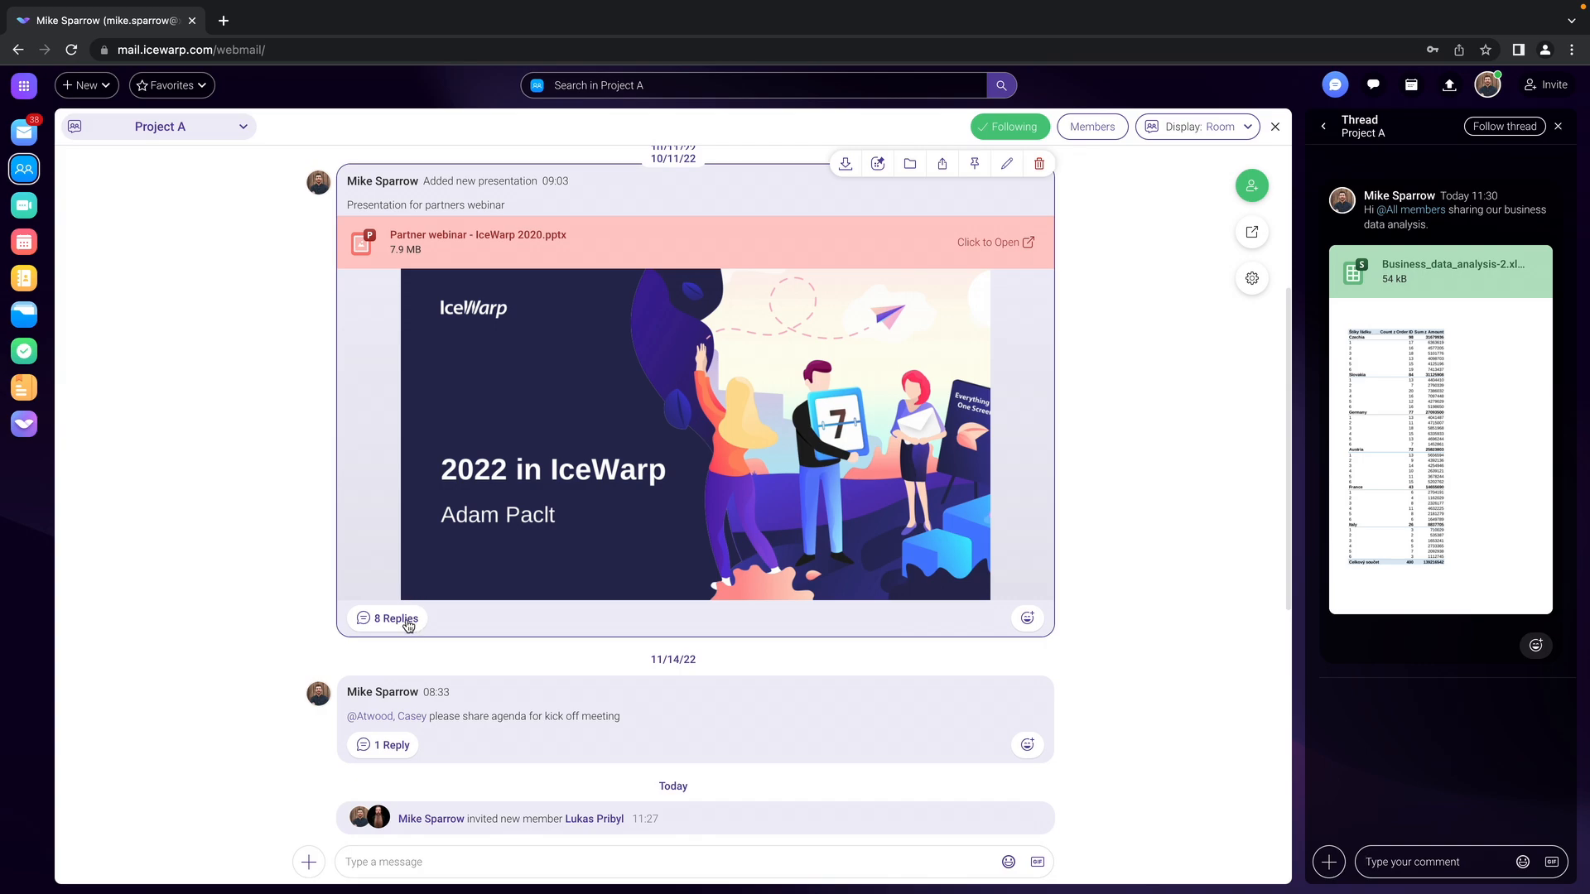
# Scroll through Project A to reach the spreadsheet message's empty thread.
pyautogui.scroll(-3)
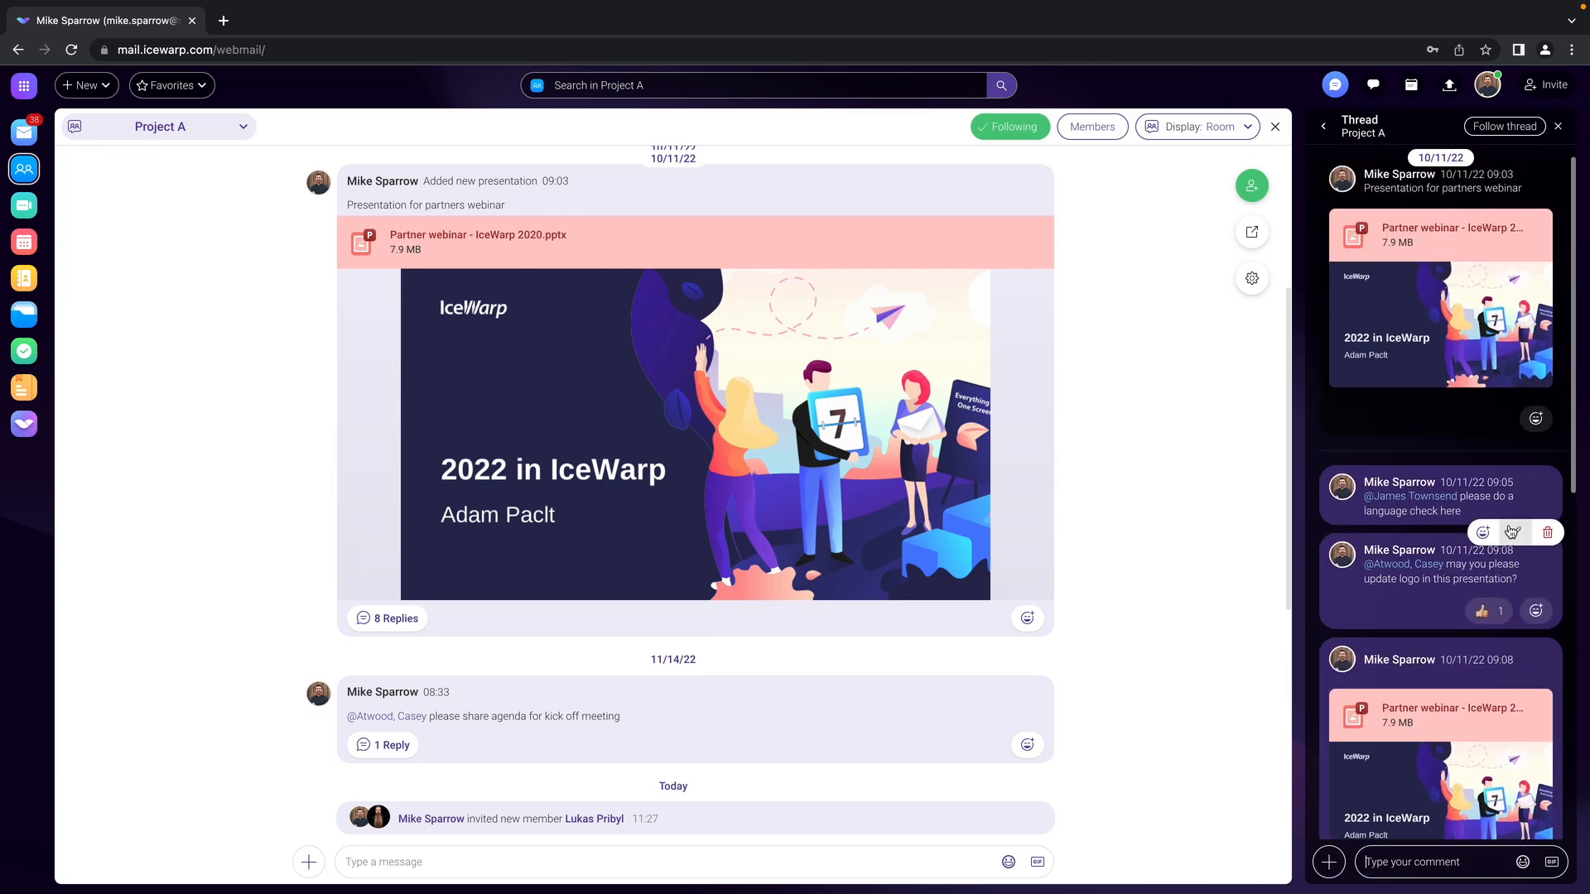
pyautogui.scroll(-3)
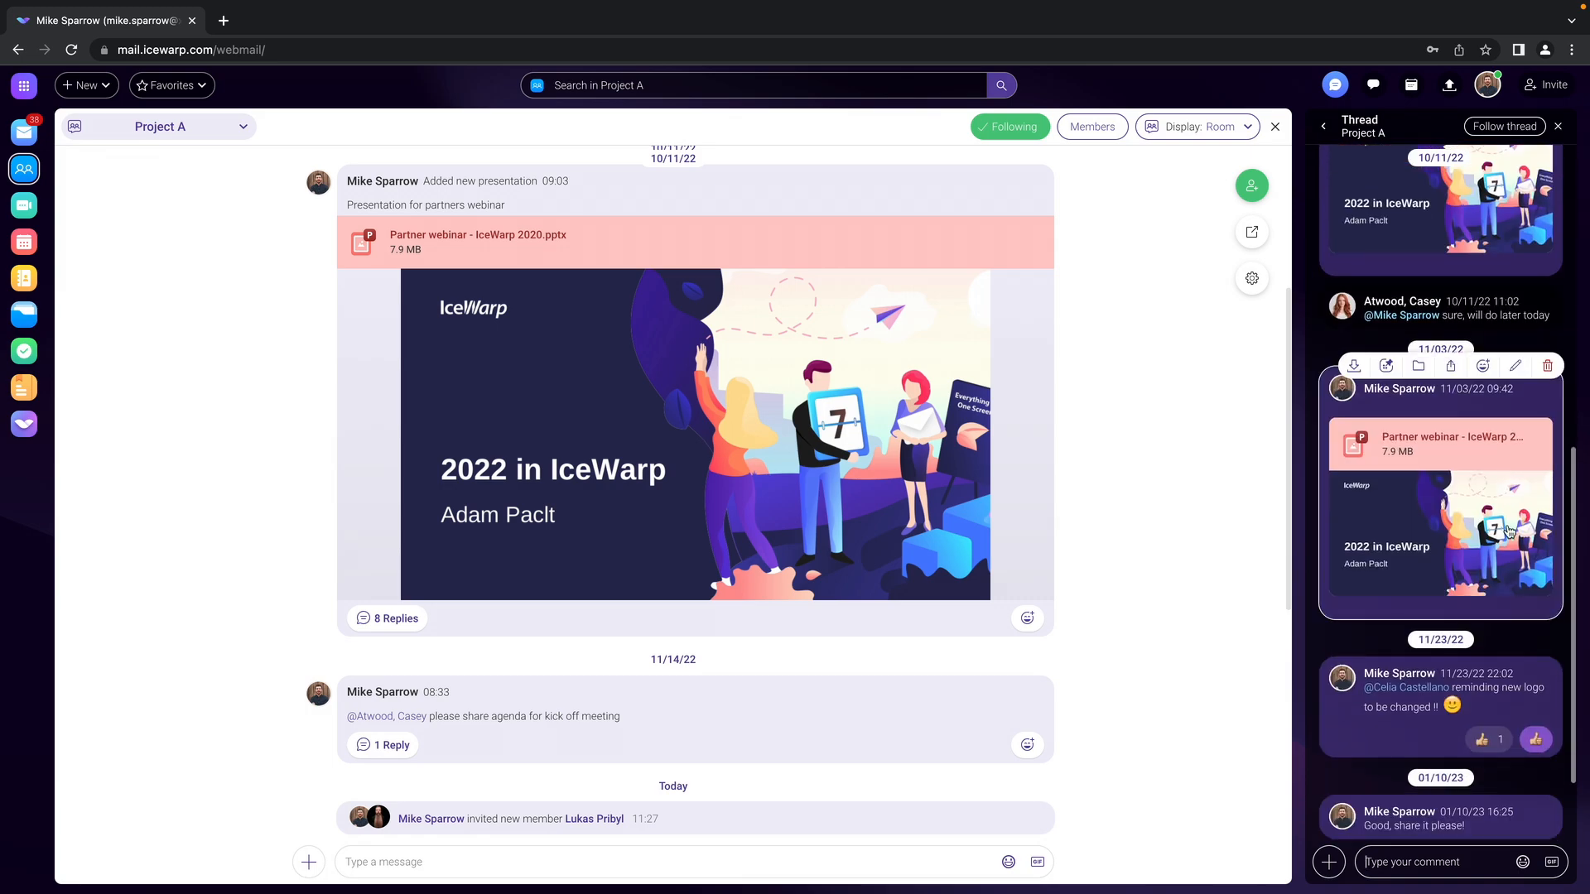
pyautogui.scroll(-3)
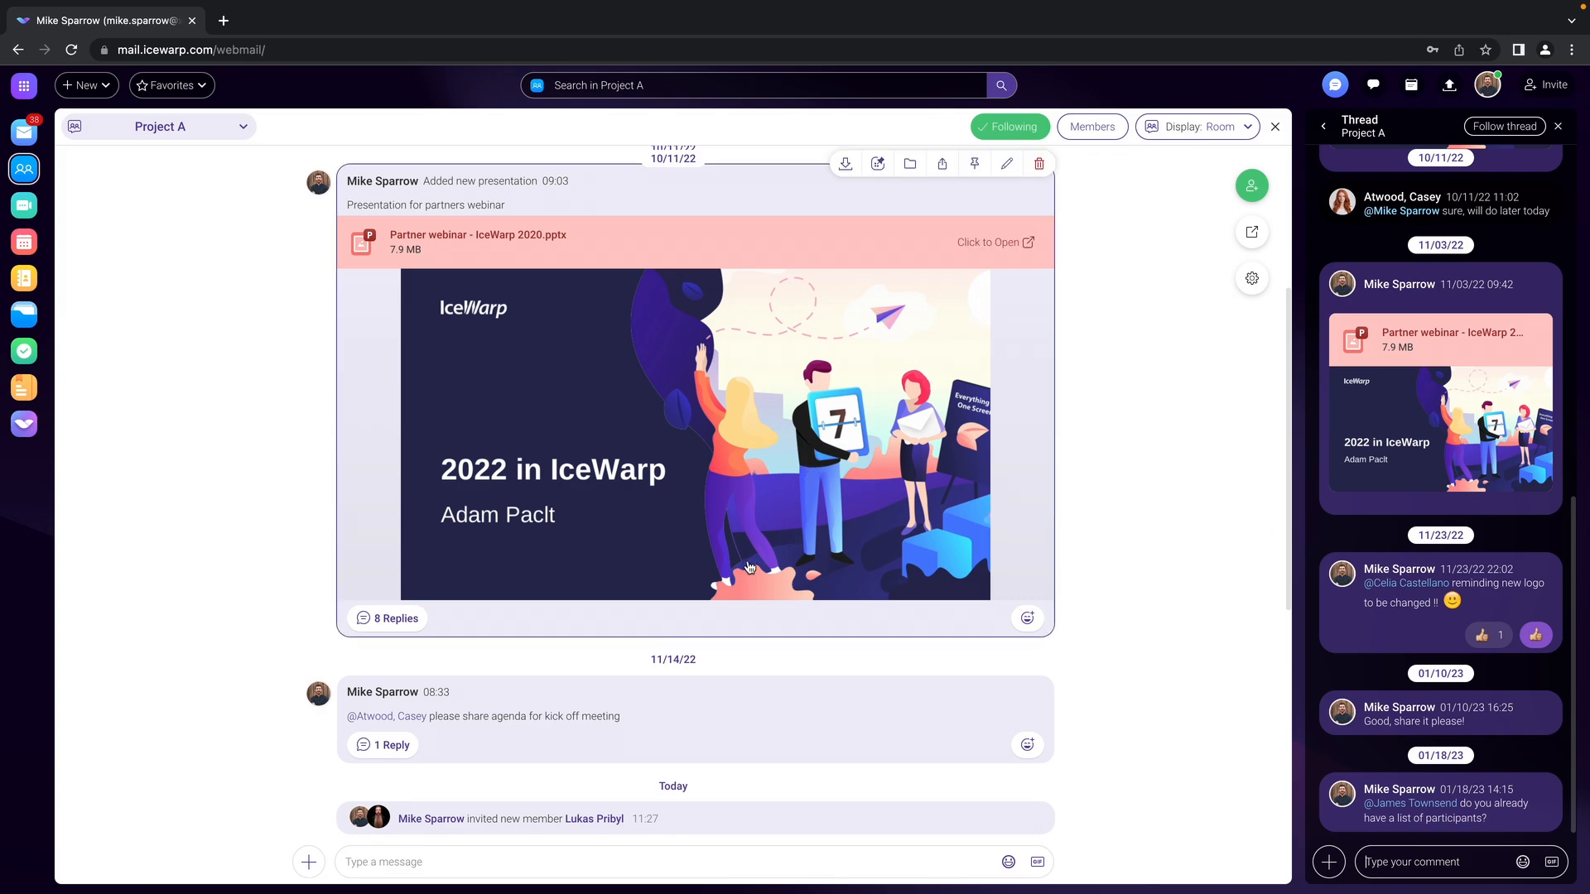
pyautogui.scroll(-3)
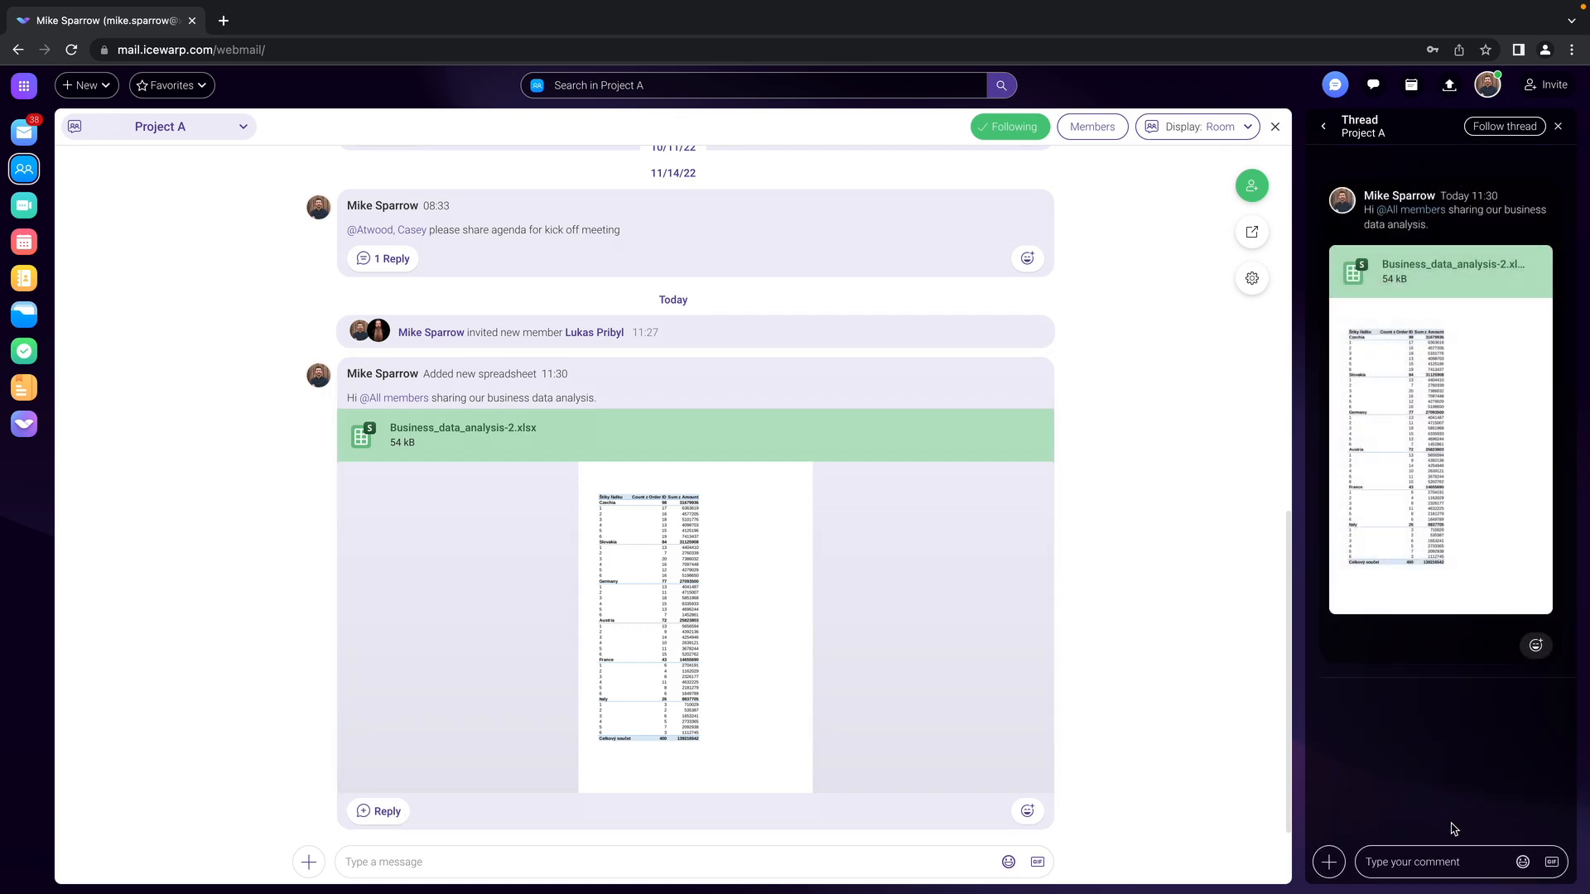
pyautogui.write('@ca')
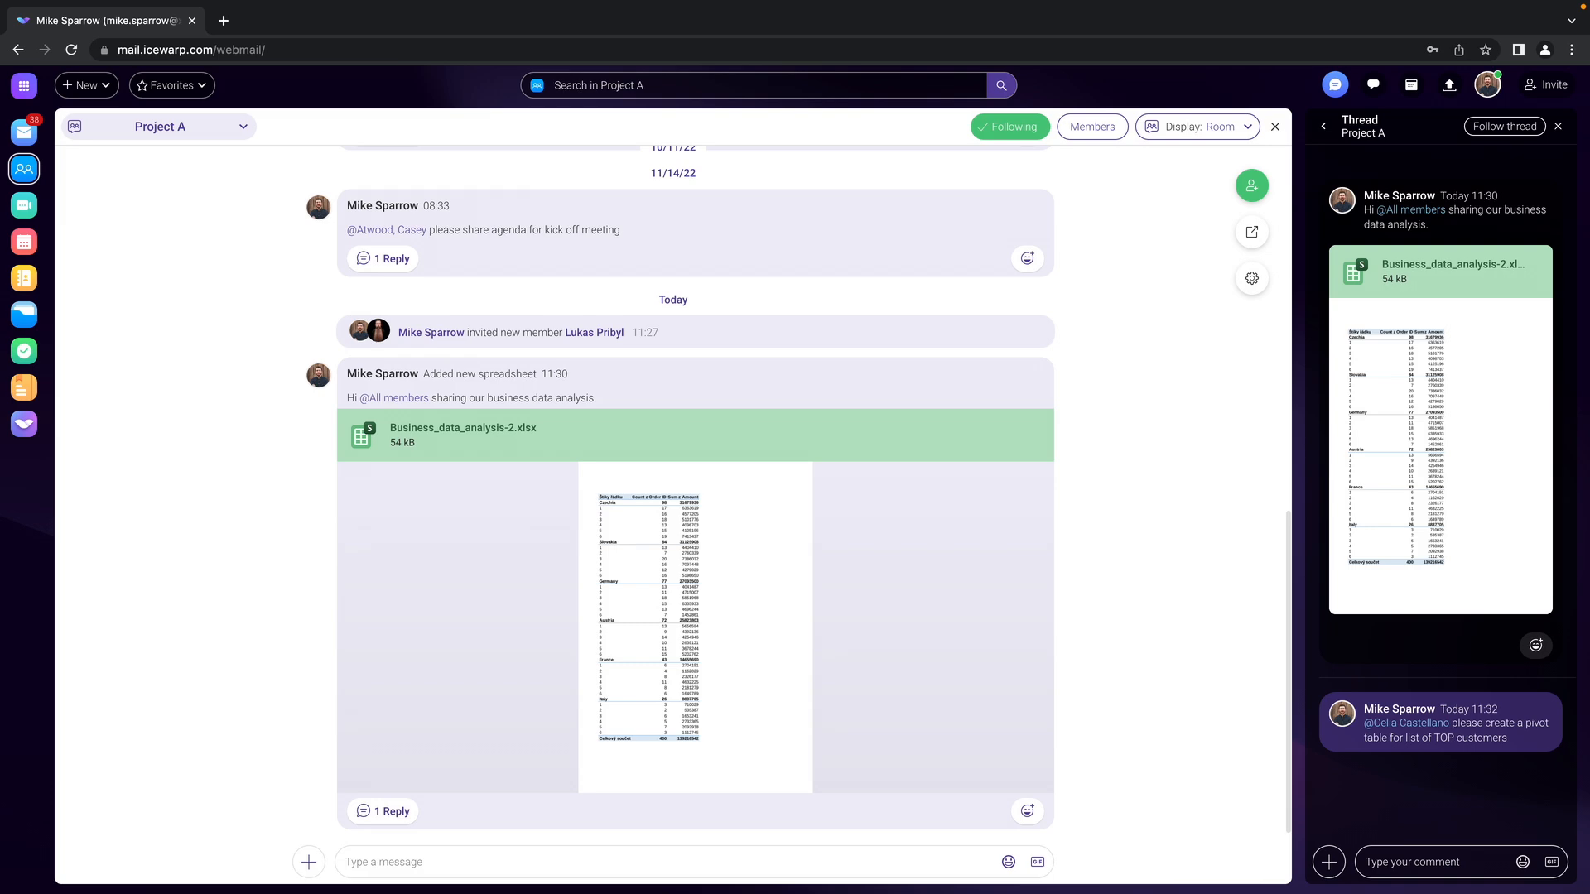
pyautogui.moveTo(1190, 539)
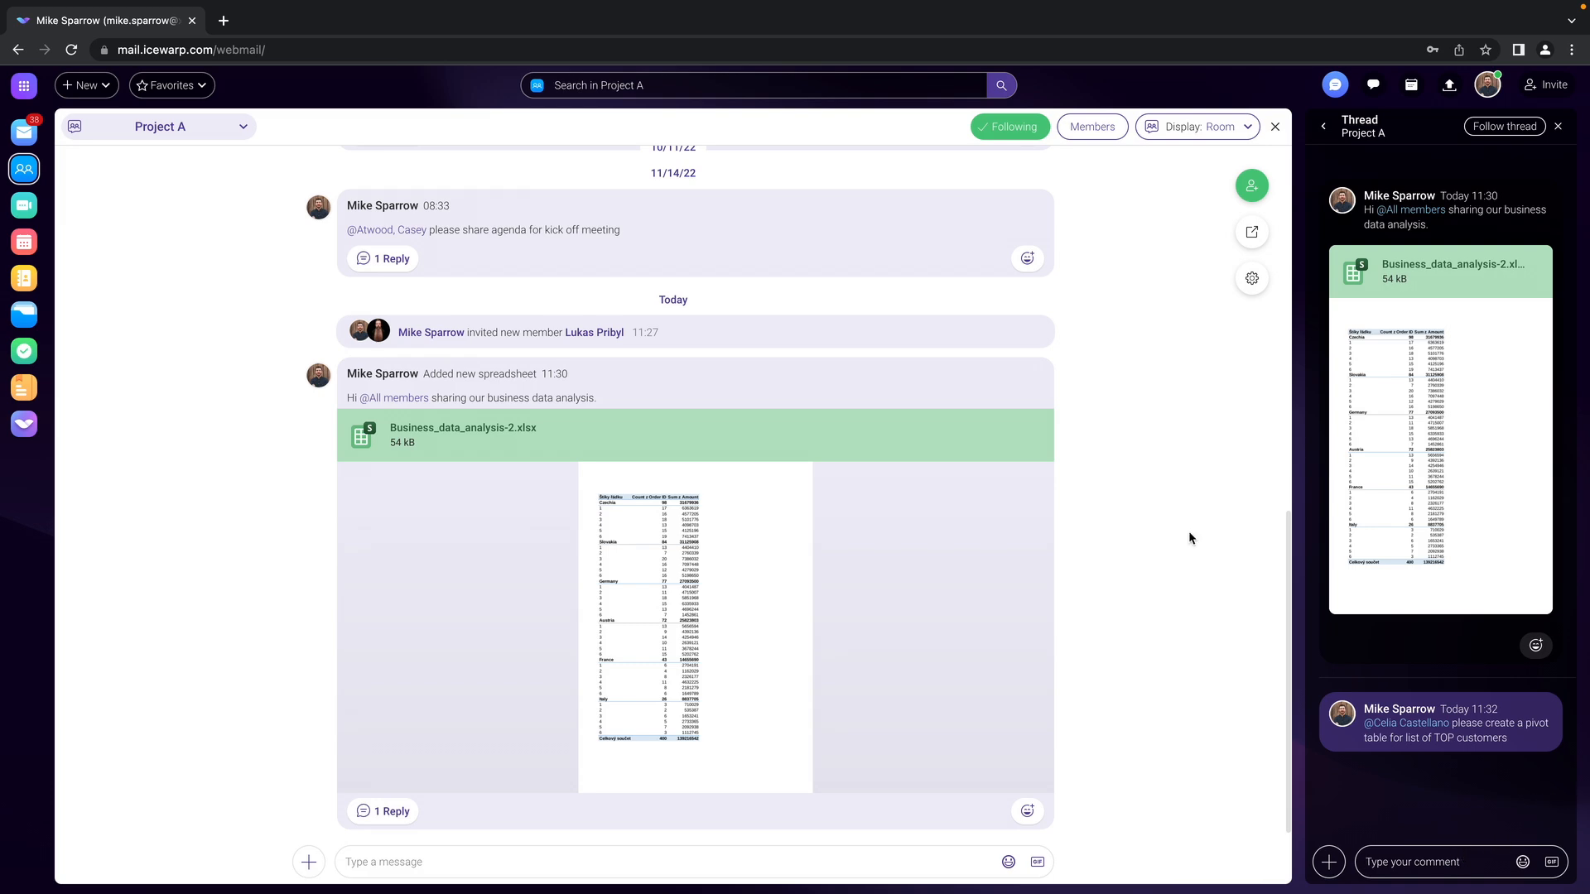
pyautogui.moveTo(420, 241)
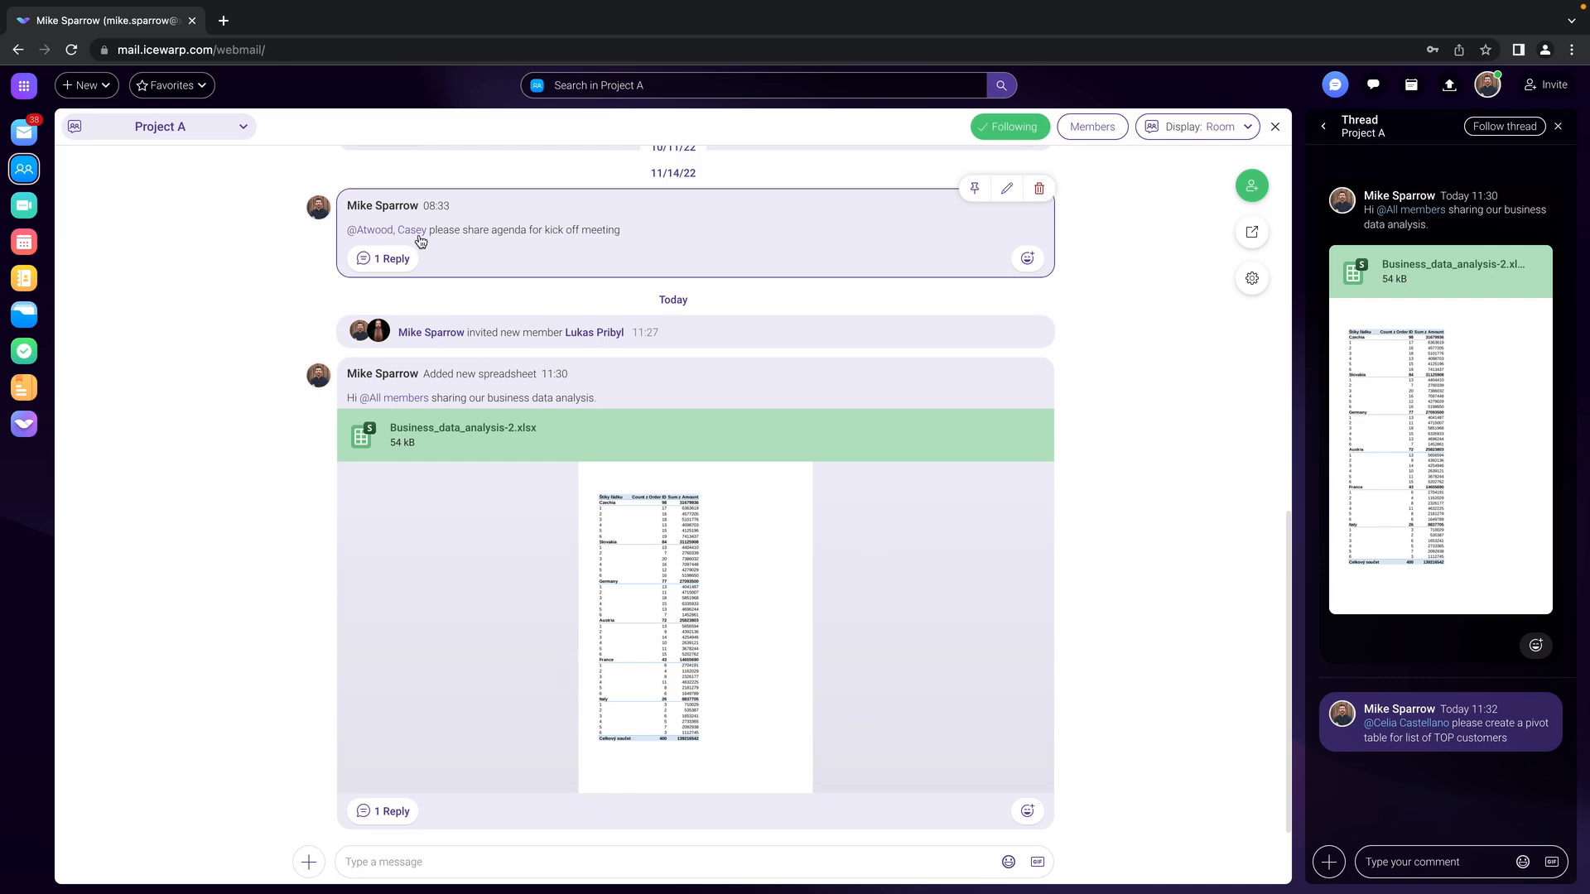
pyautogui.moveTo(420, 862)
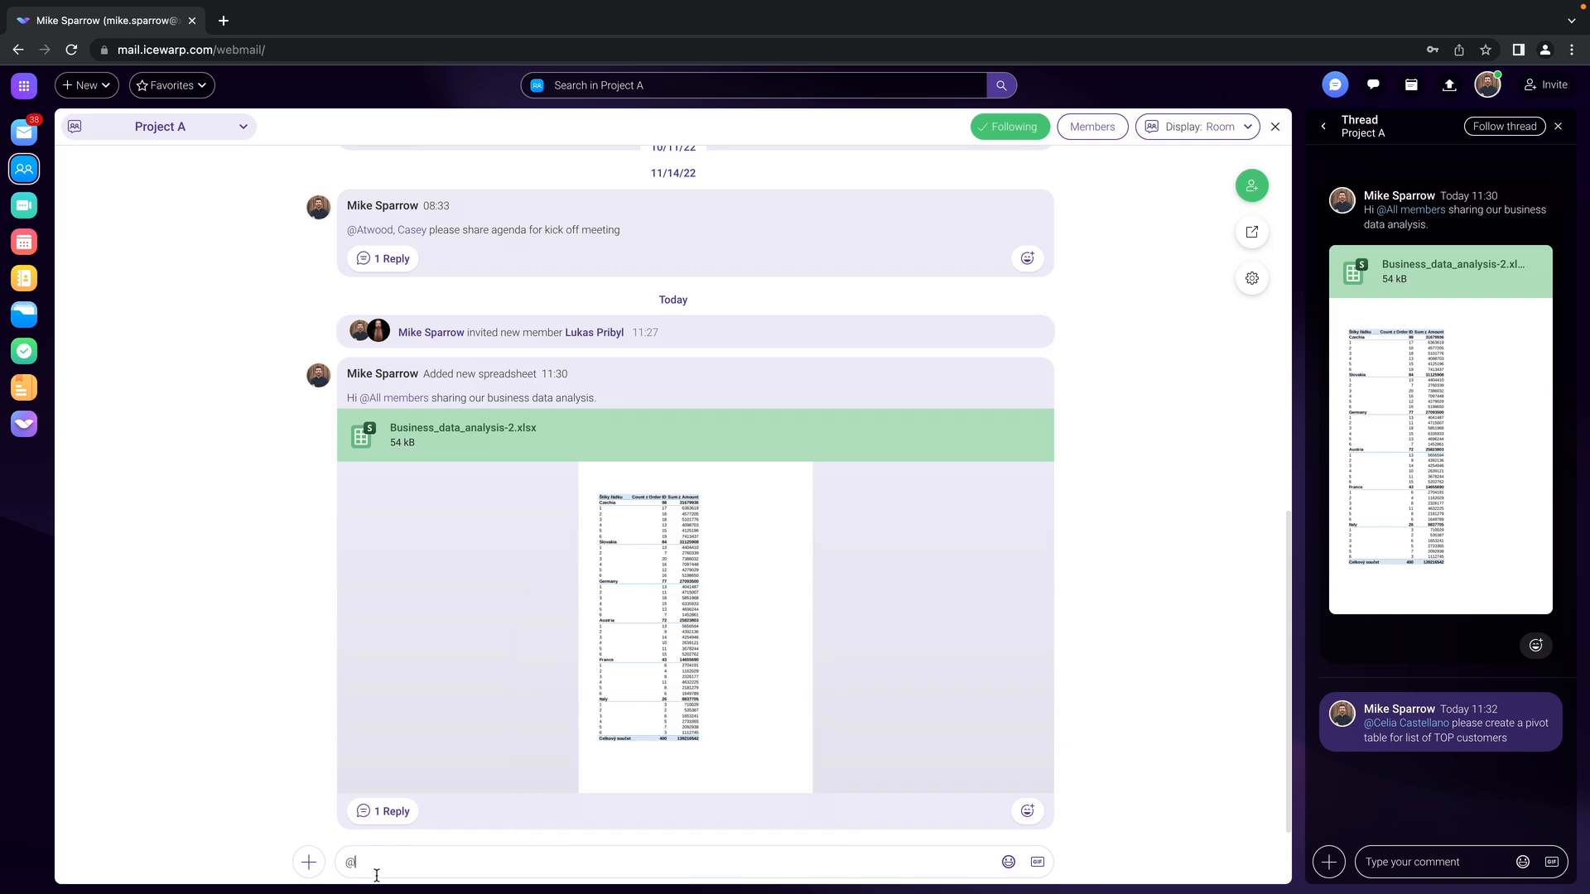
pyautogui.click(308, 861)
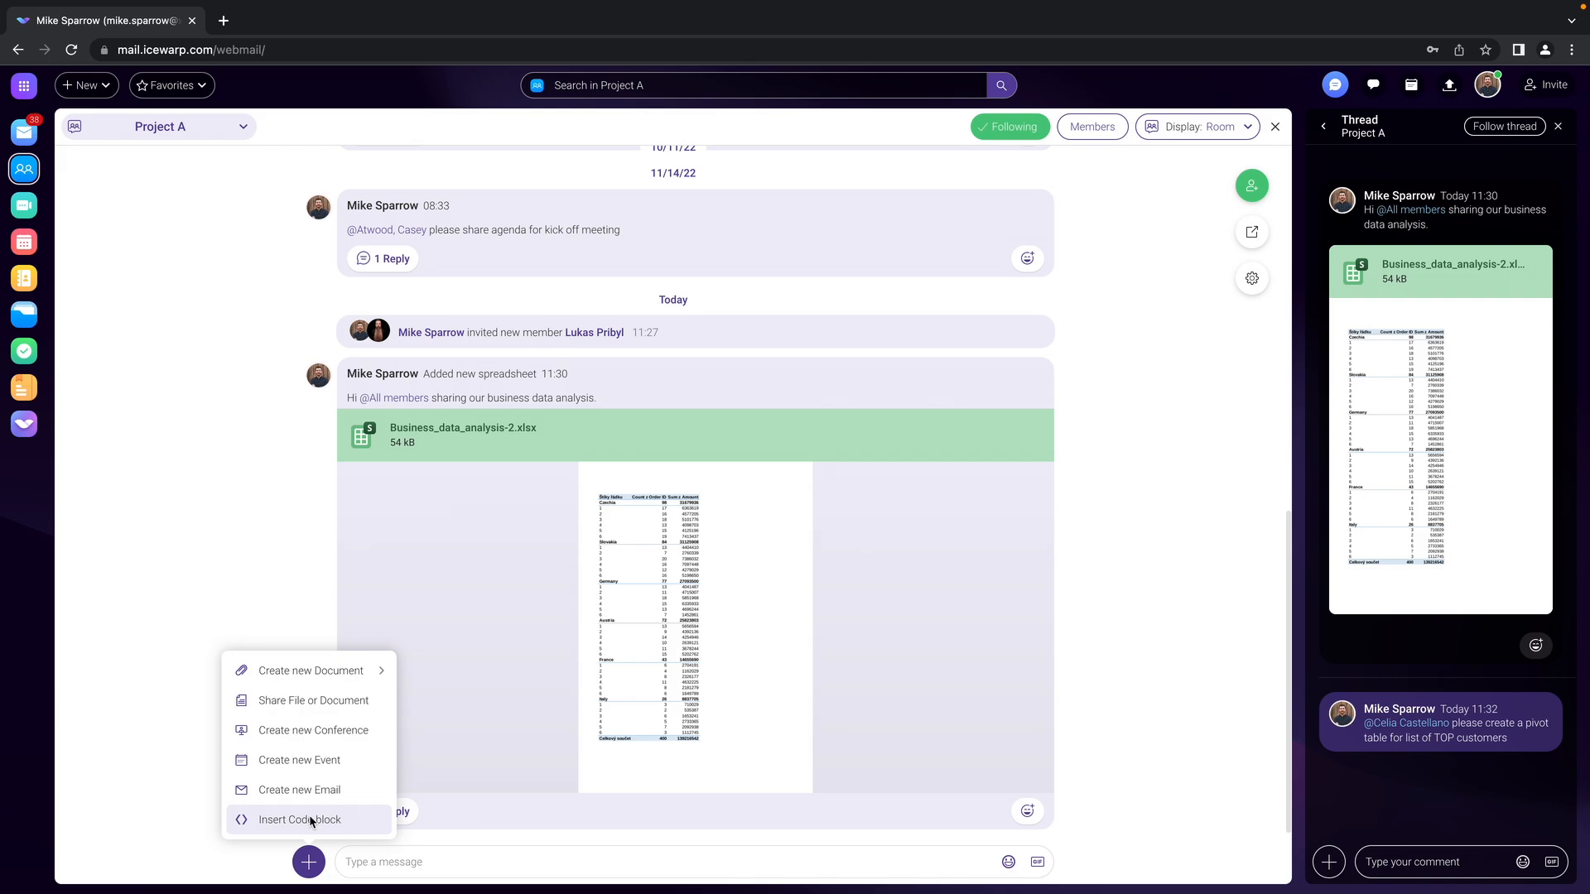
pyautogui.moveTo(313, 731)
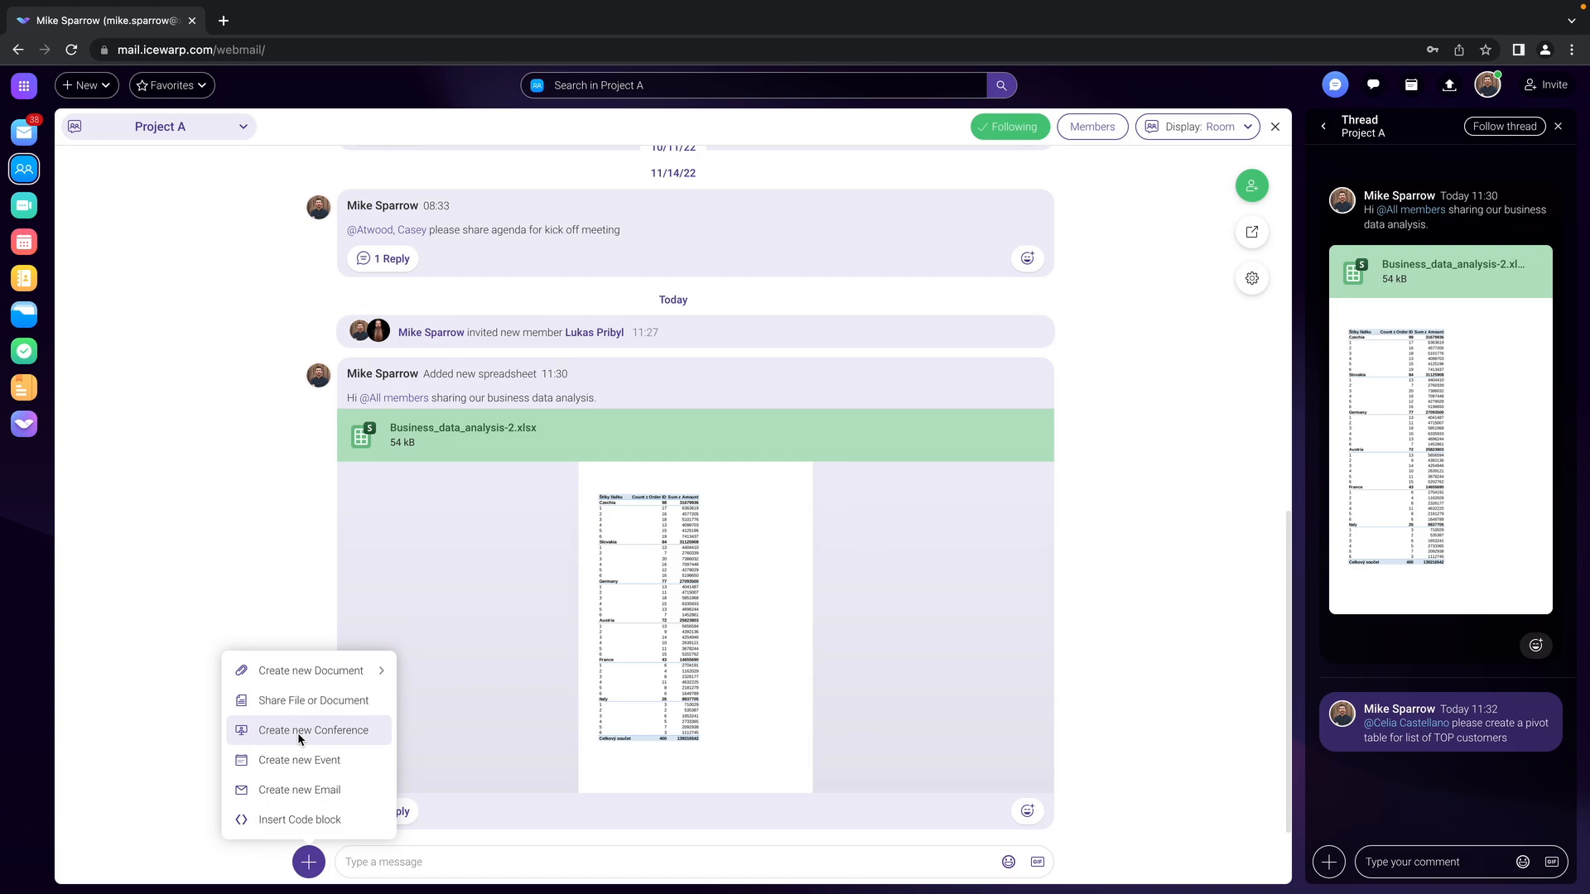
pyautogui.moveTo(298, 760)
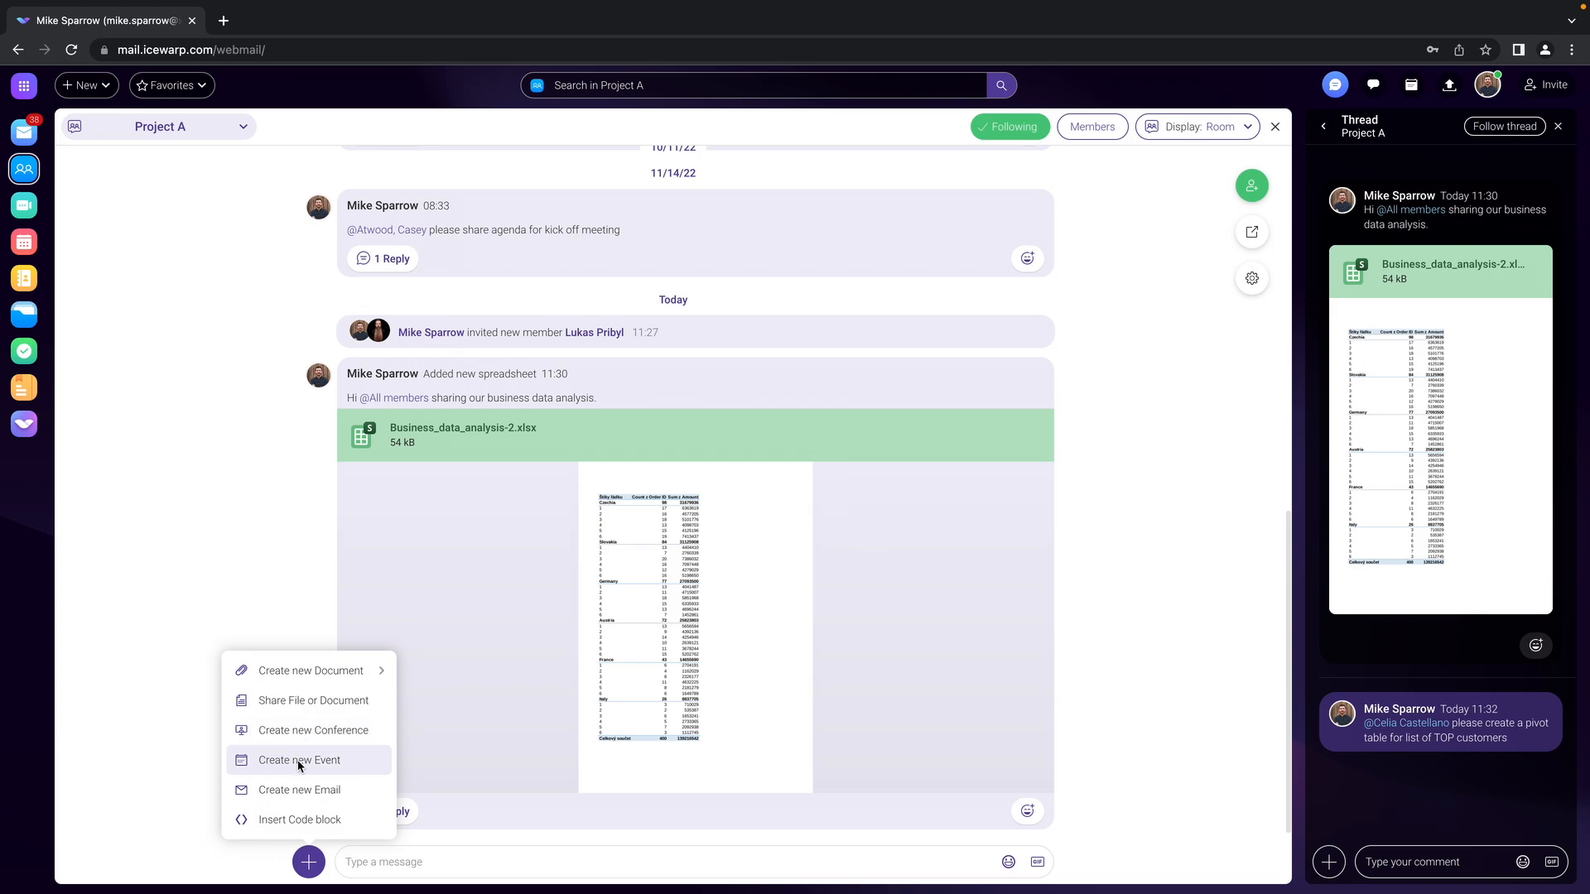
pyautogui.moveTo(299, 790)
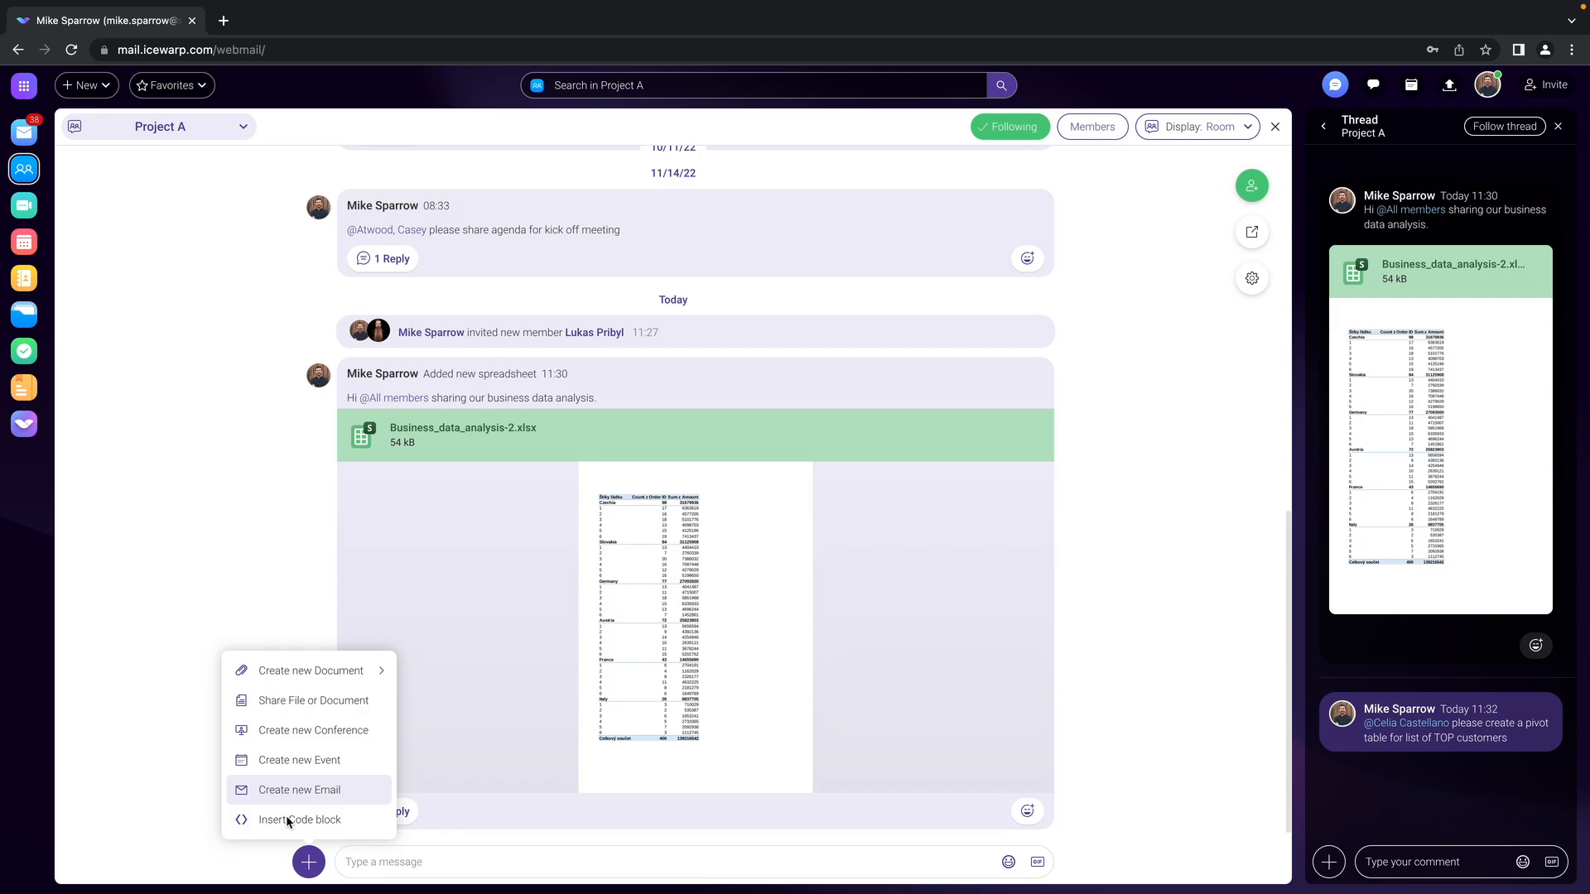
pyautogui.moveTo(221, 600)
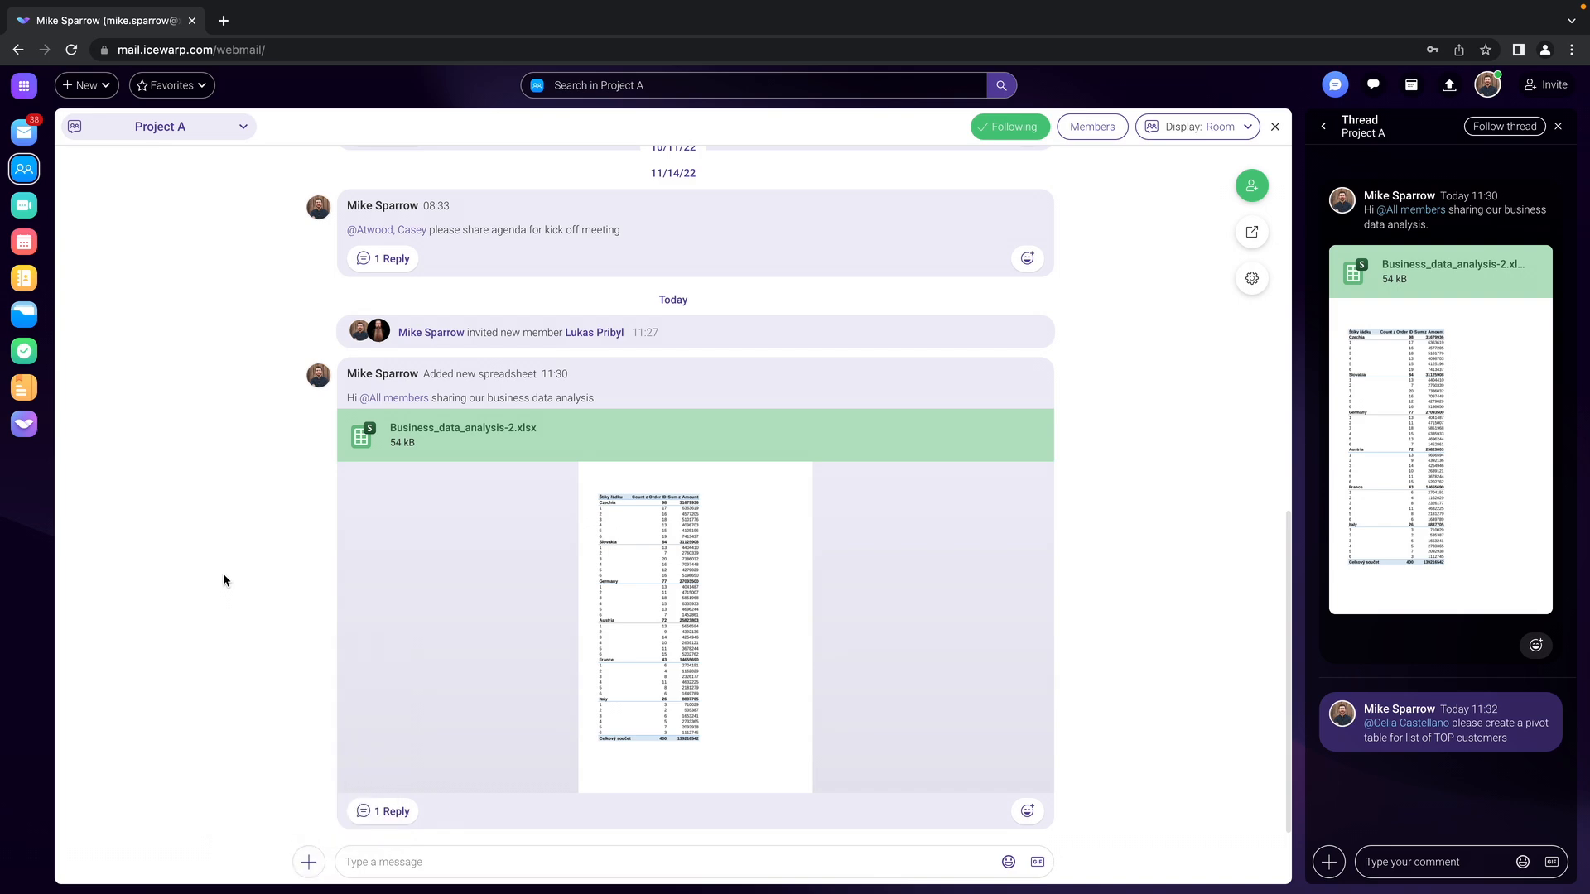
pyautogui.moveTo(204, 548)
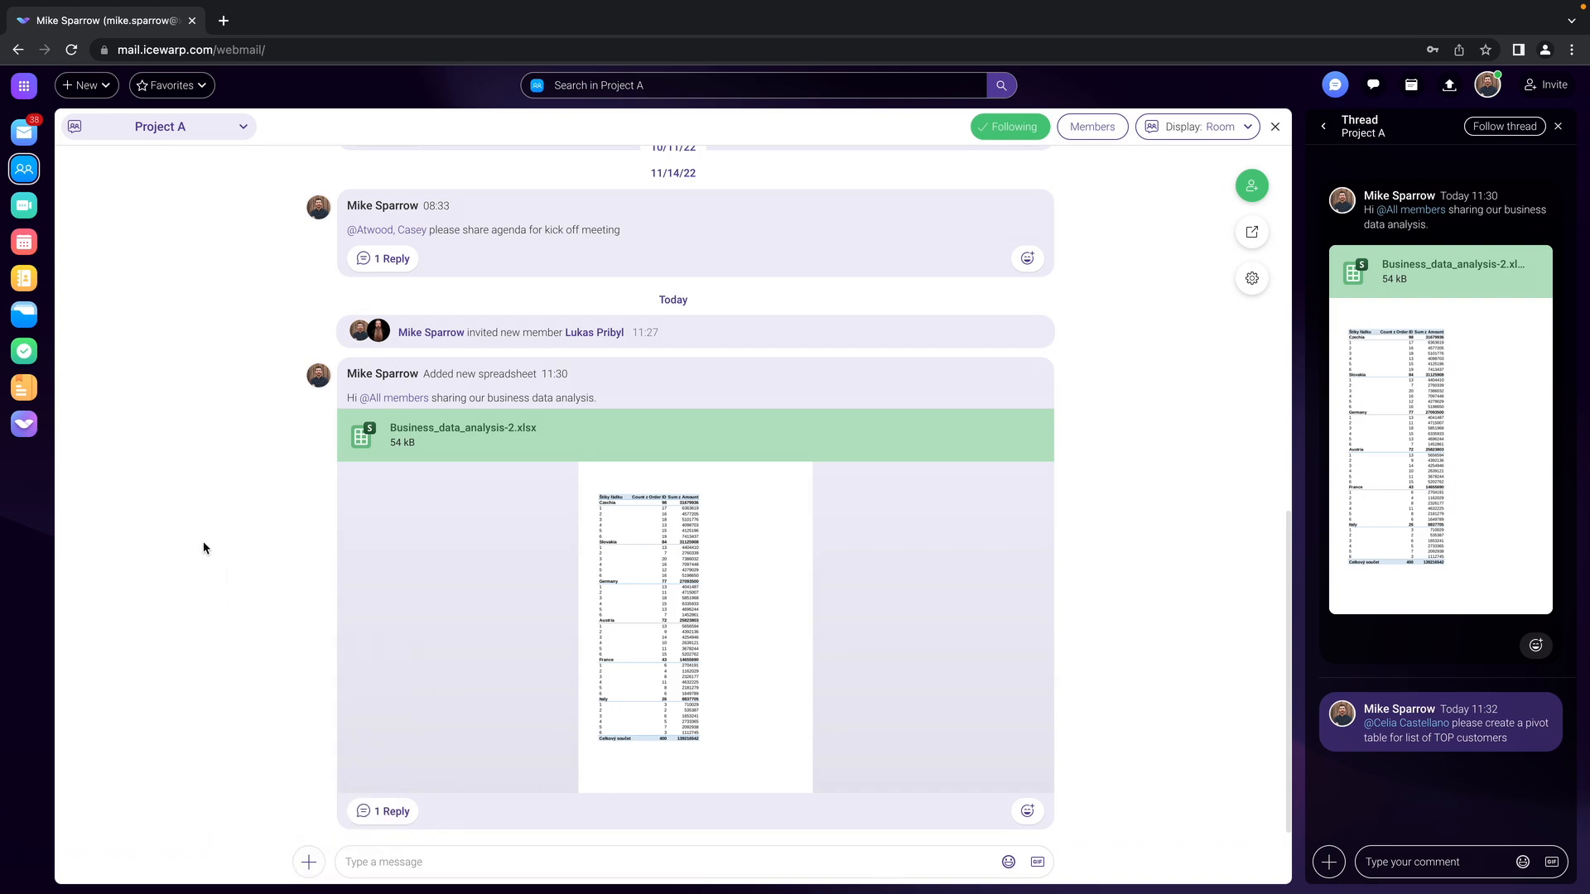
pyautogui.click(23, 133)
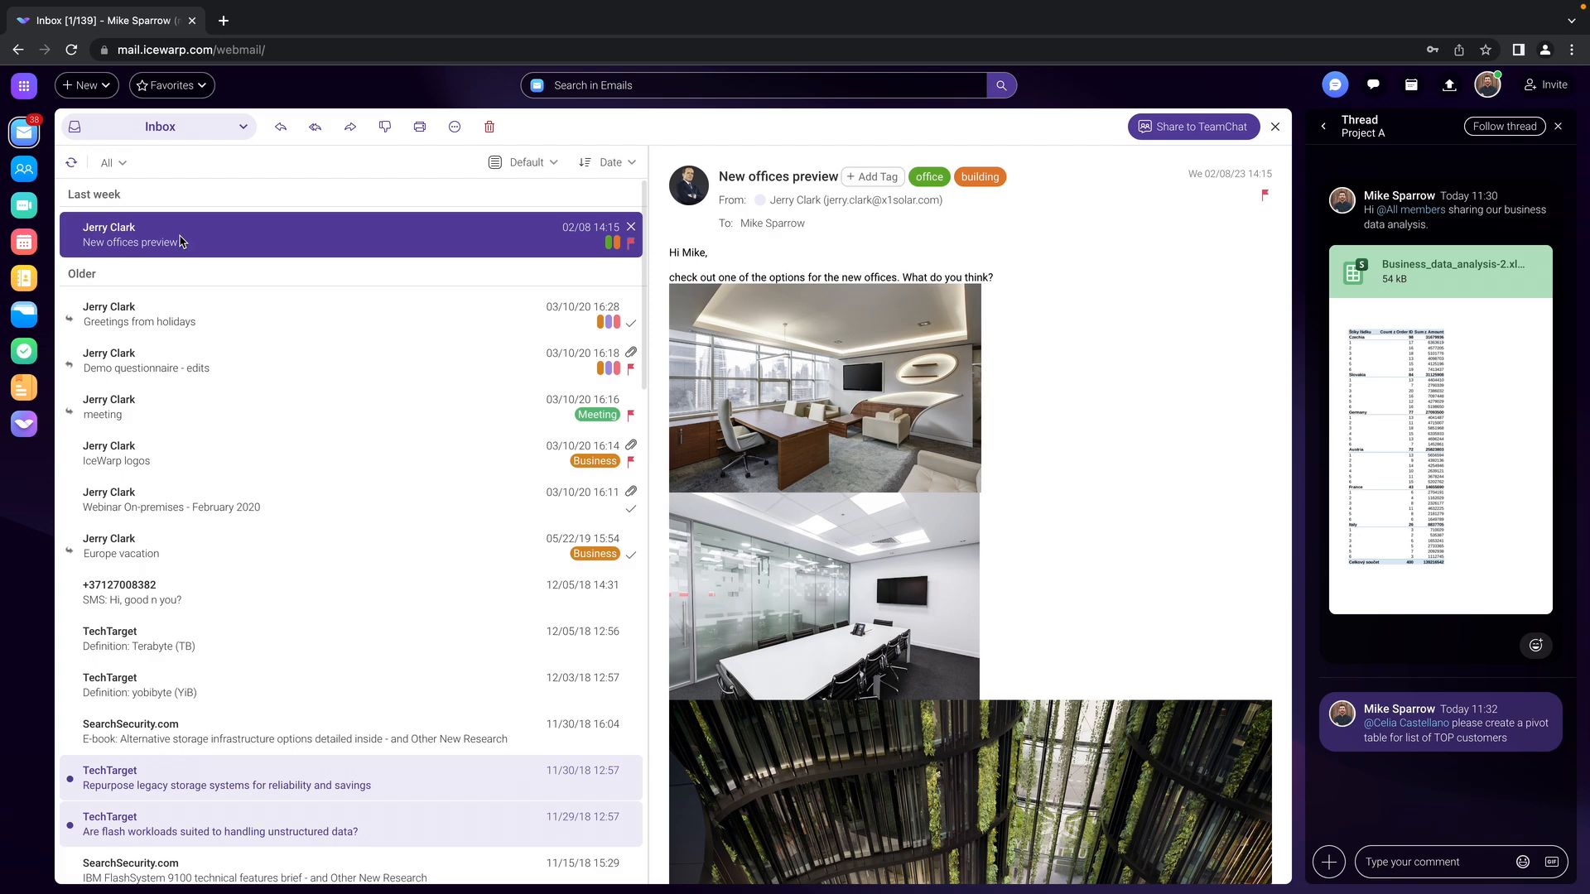
pyautogui.moveTo(1202, 138)
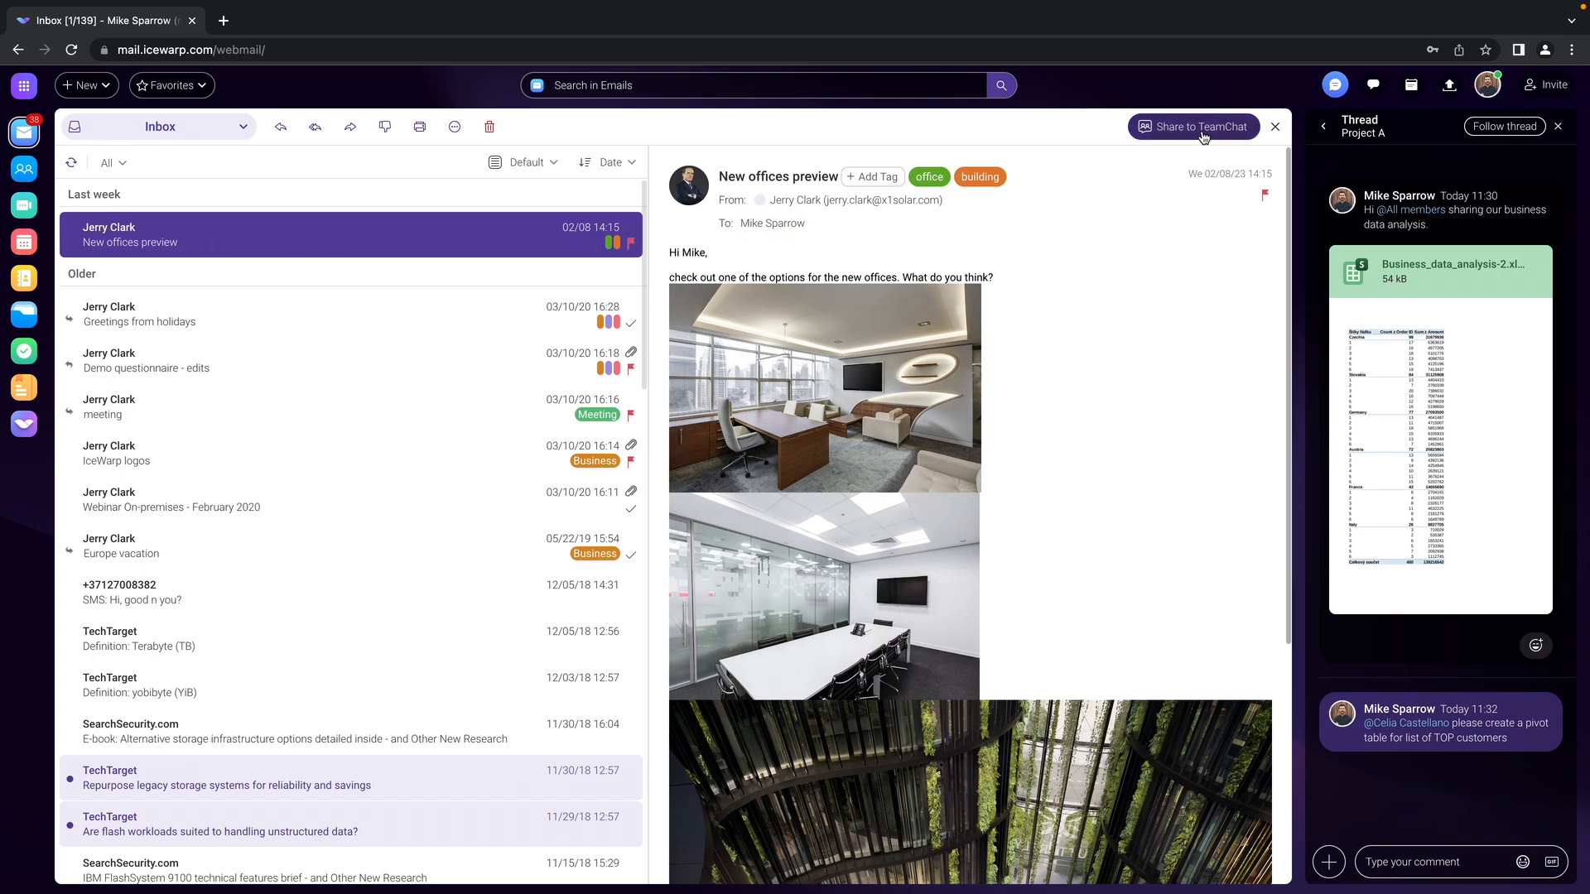
# Share the 'New offices preview' email to TeamChat, bringing up the room picker.
pyautogui.click(1192, 125)
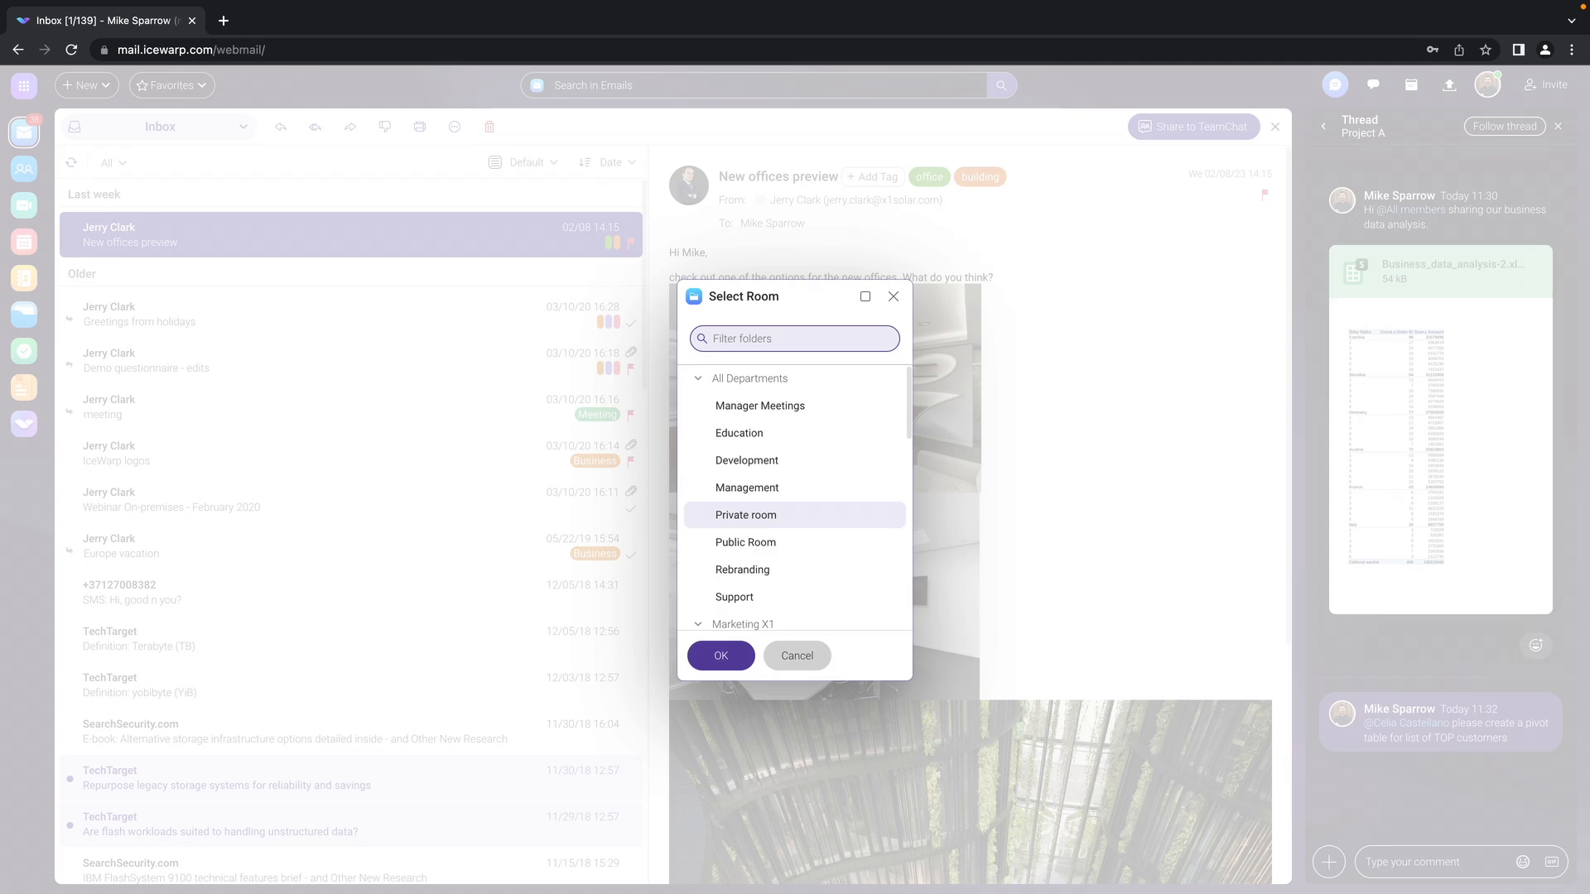
# Share the email to Project A with the description 'sharing new office'.
pyautogui.write('proje')
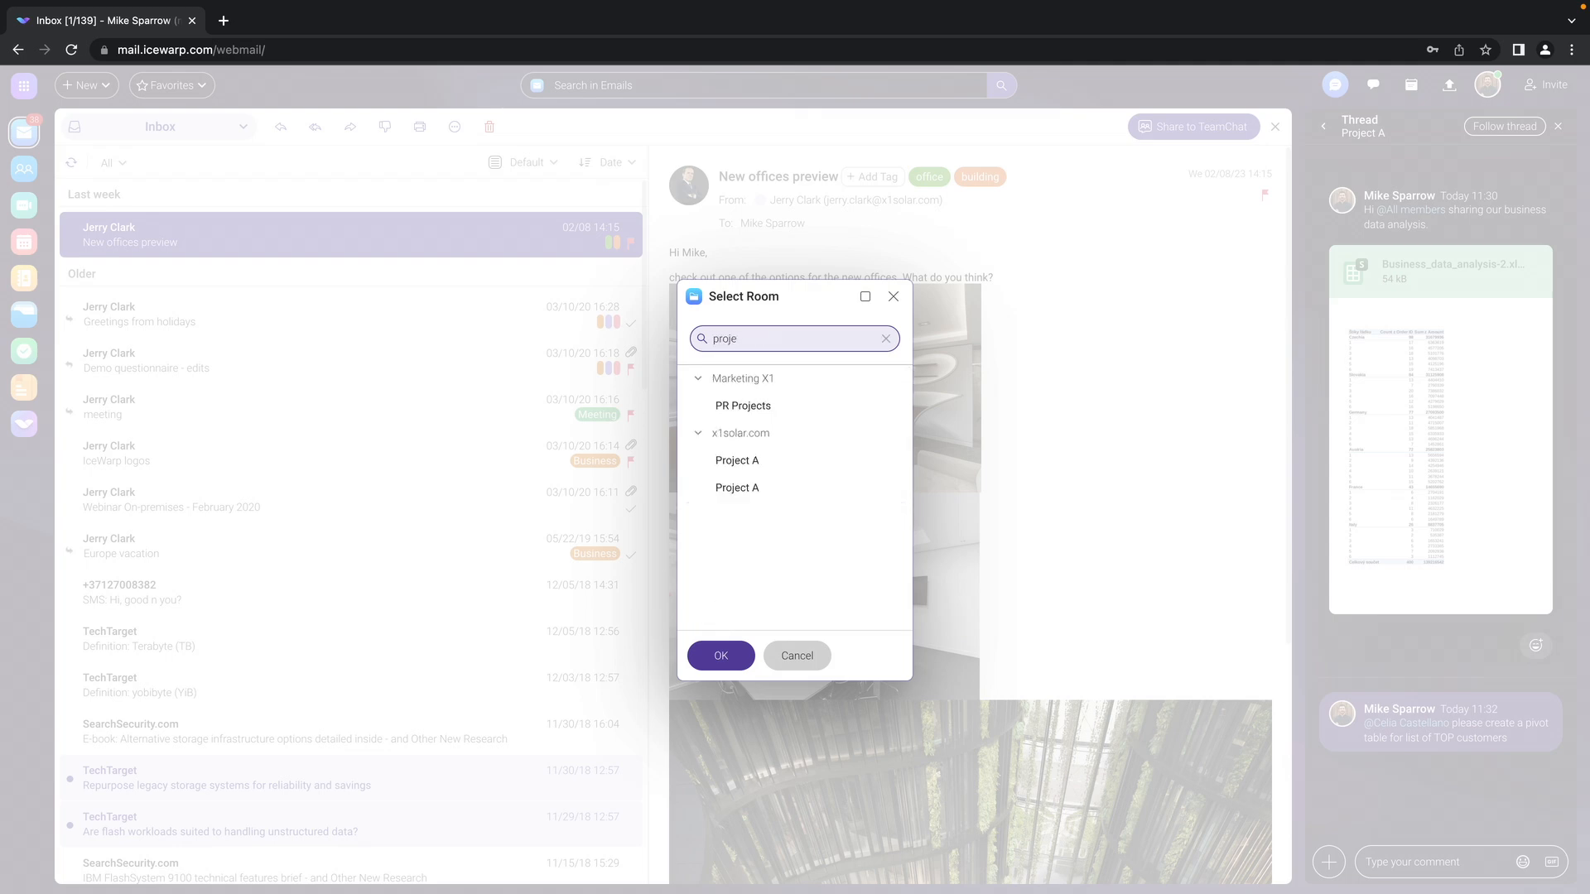
pyautogui.click(719, 655)
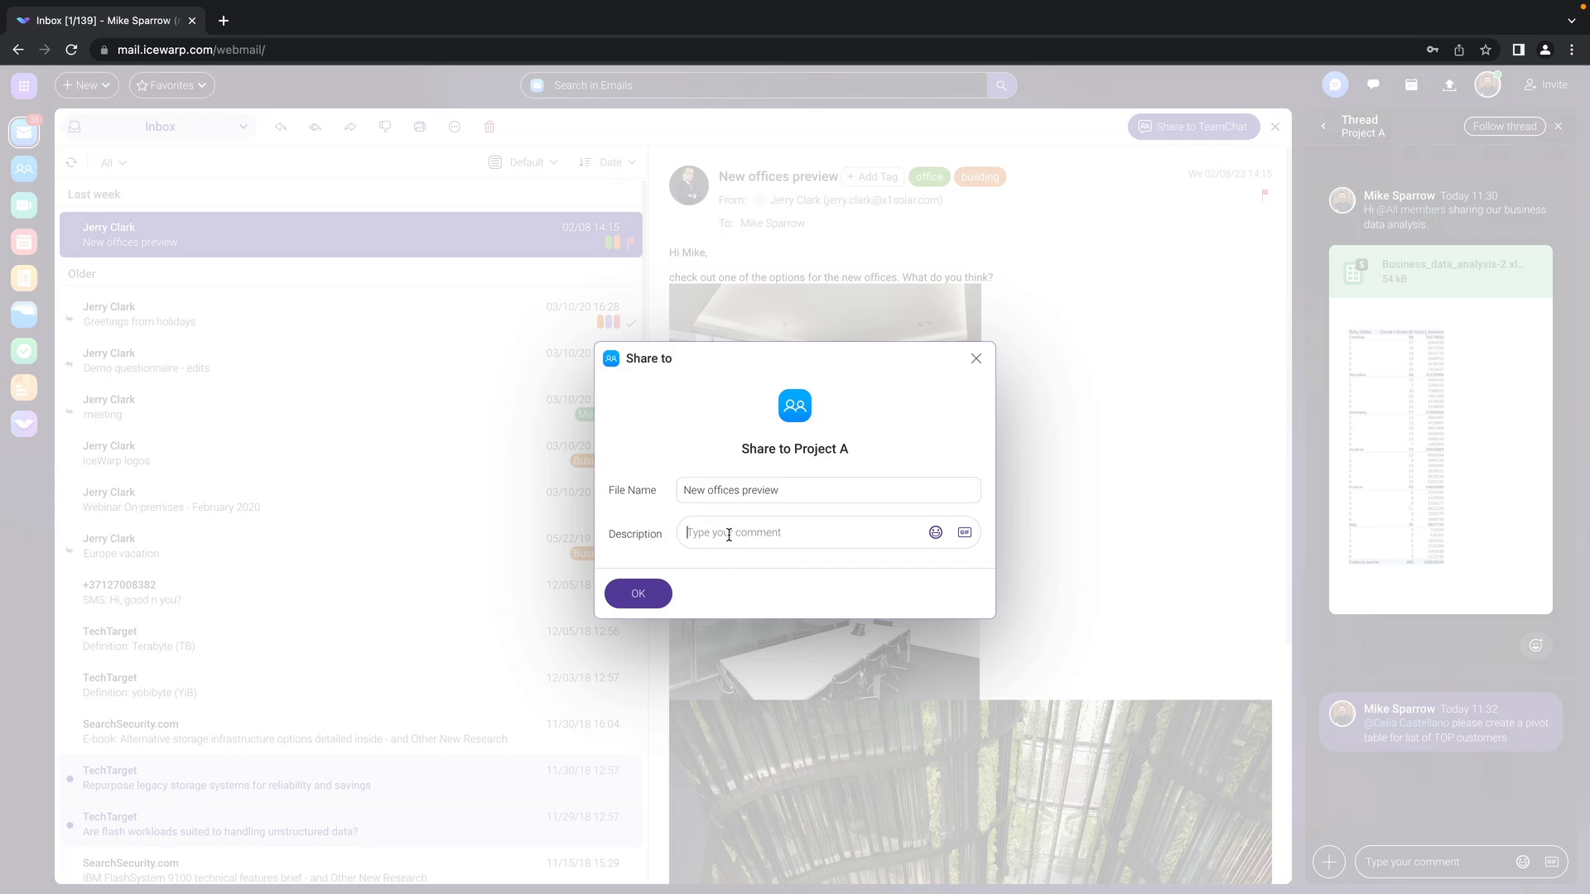
pyautogui.write('sharing new office')
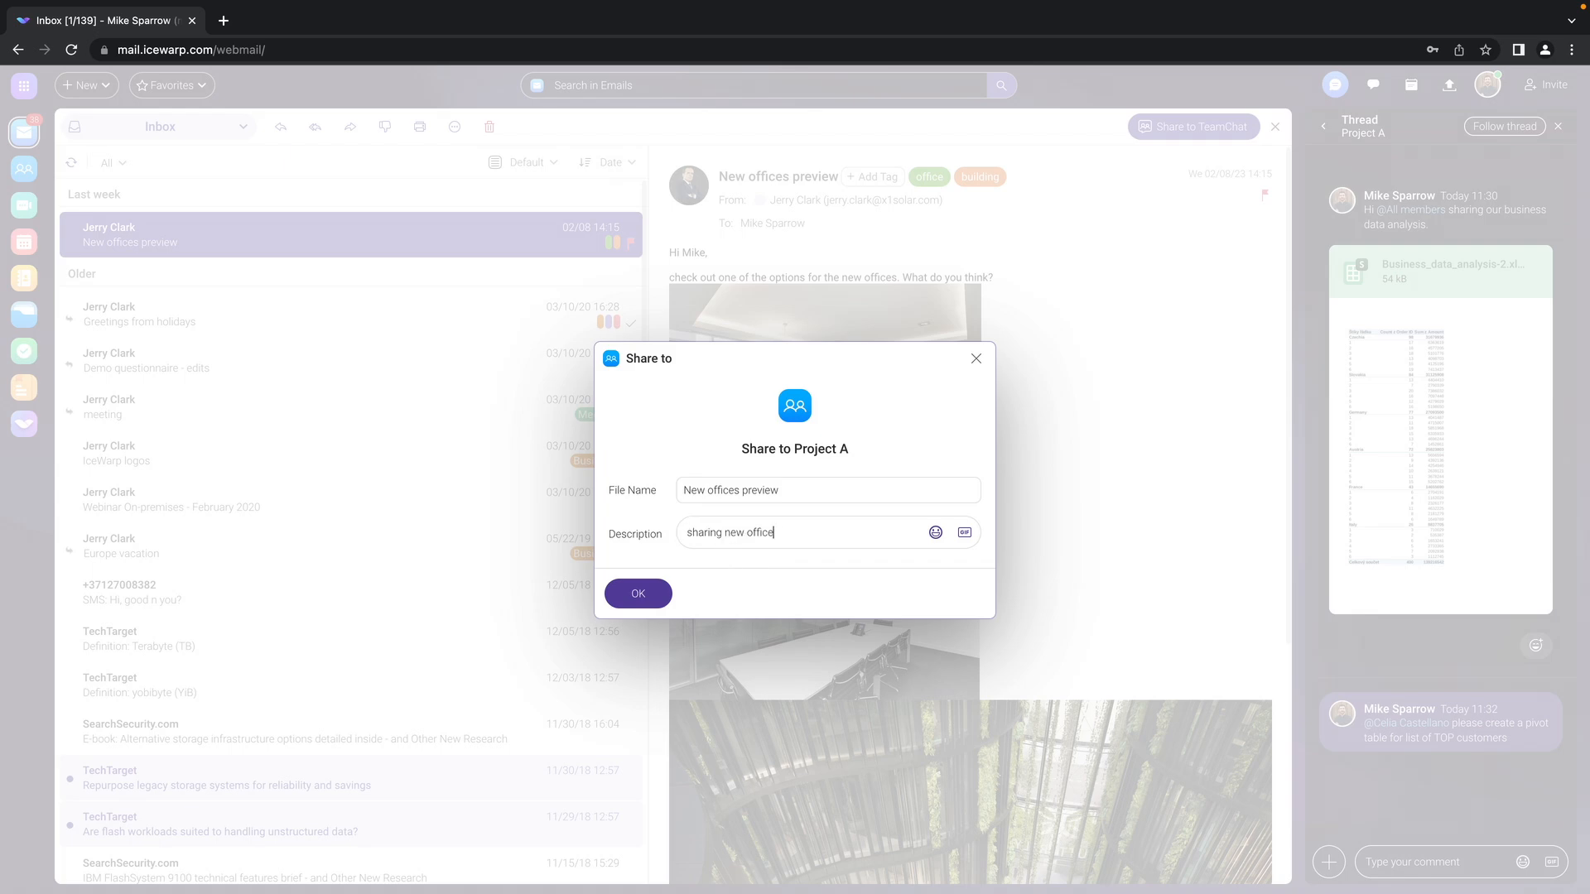
pyautogui.click(638, 593)
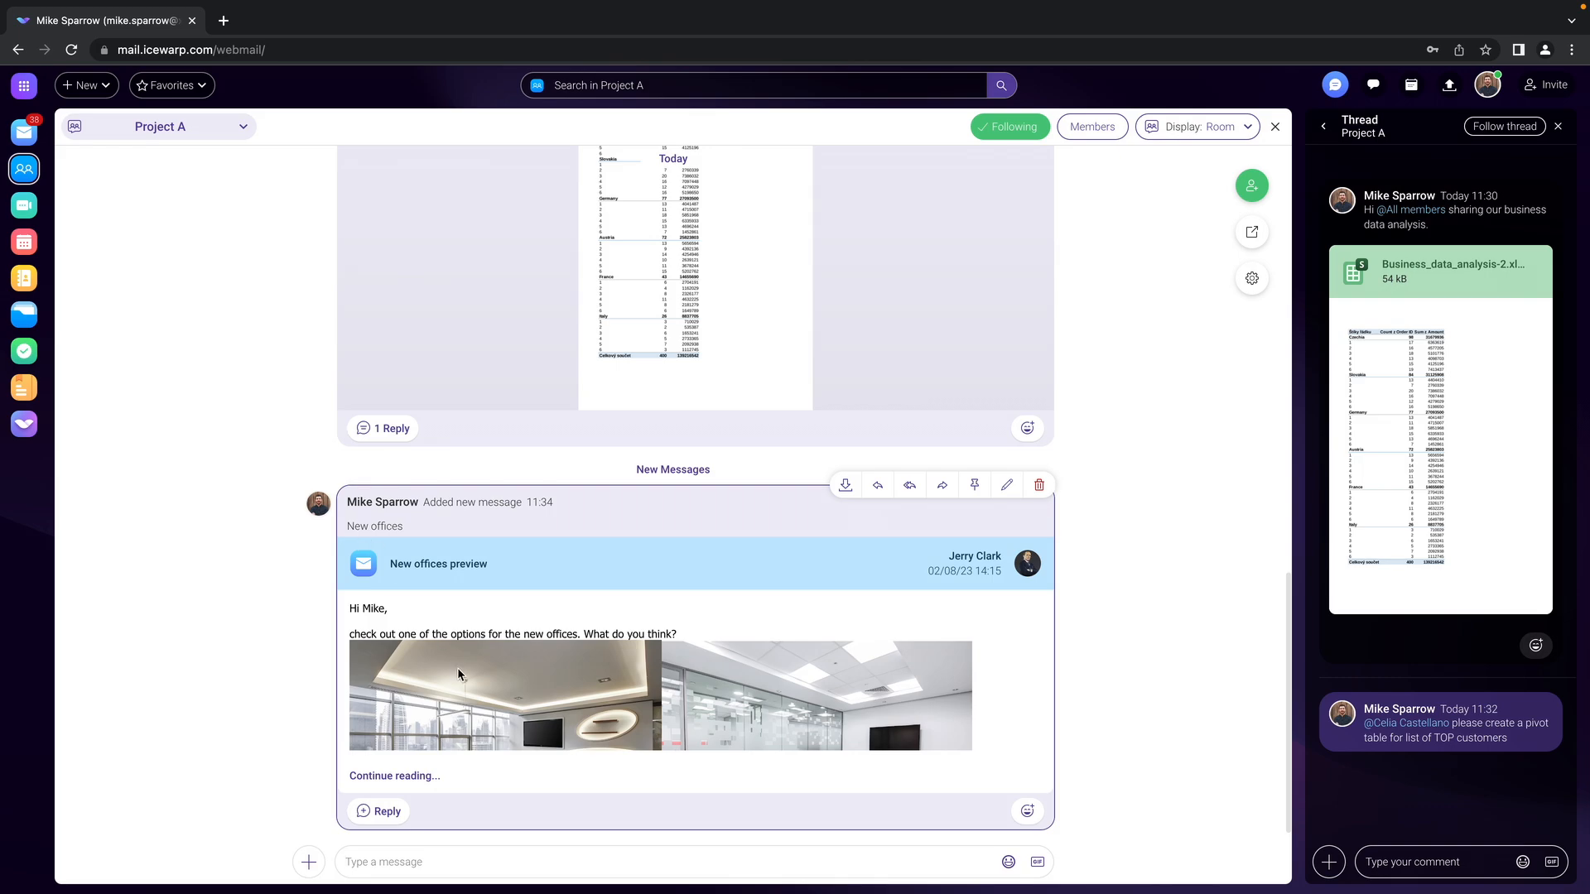
# Open the shared 'New offices preview' email, scroll through it, and close it.
pyautogui.click(437, 564)
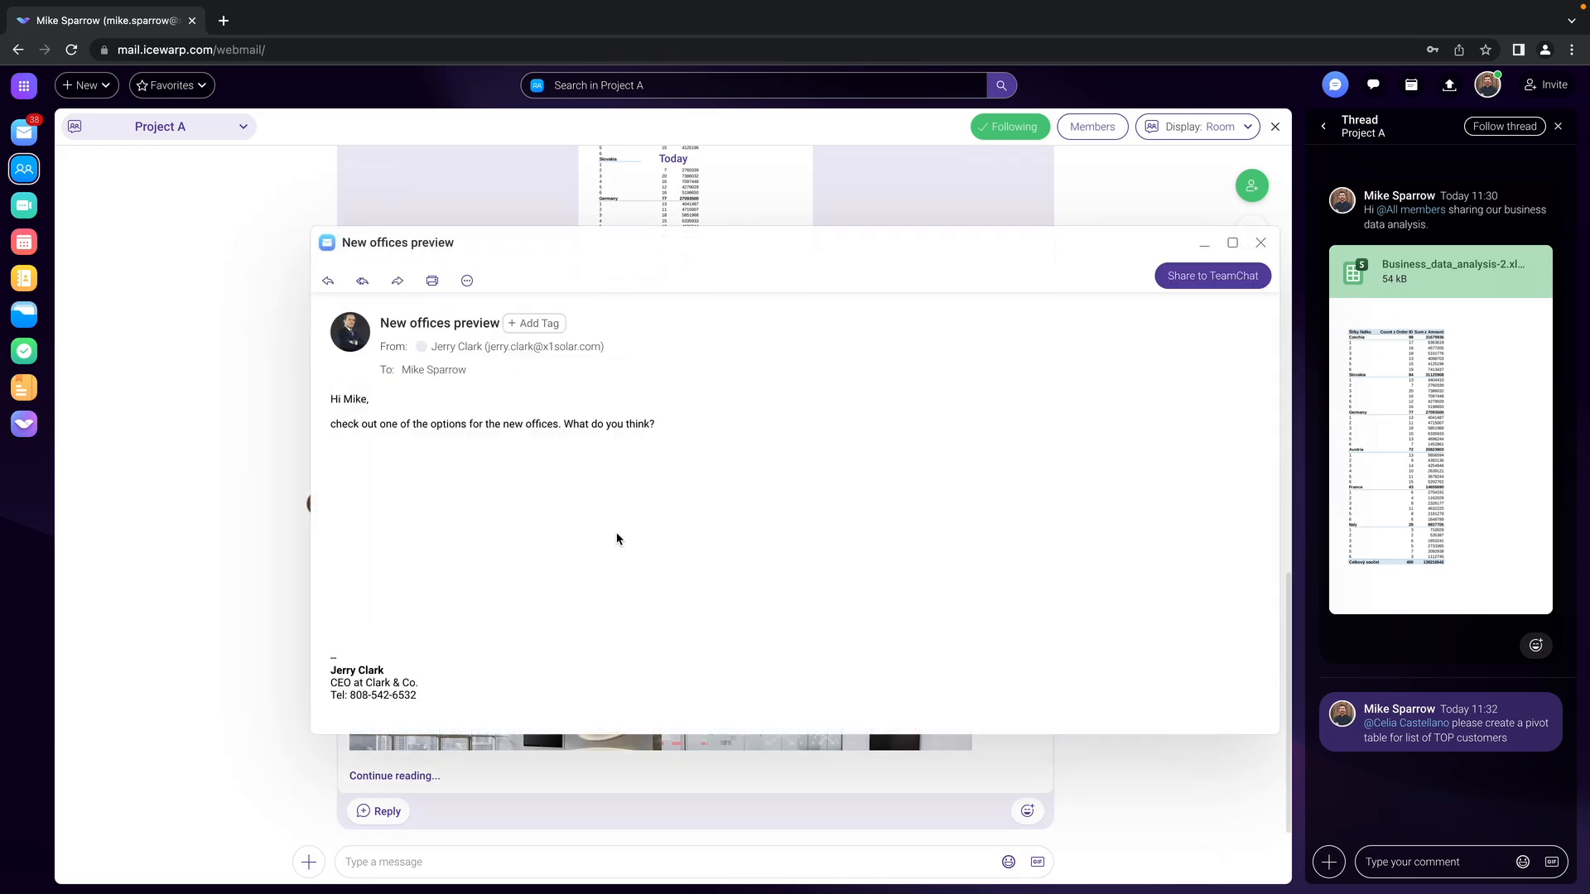
pyautogui.scroll(-3)
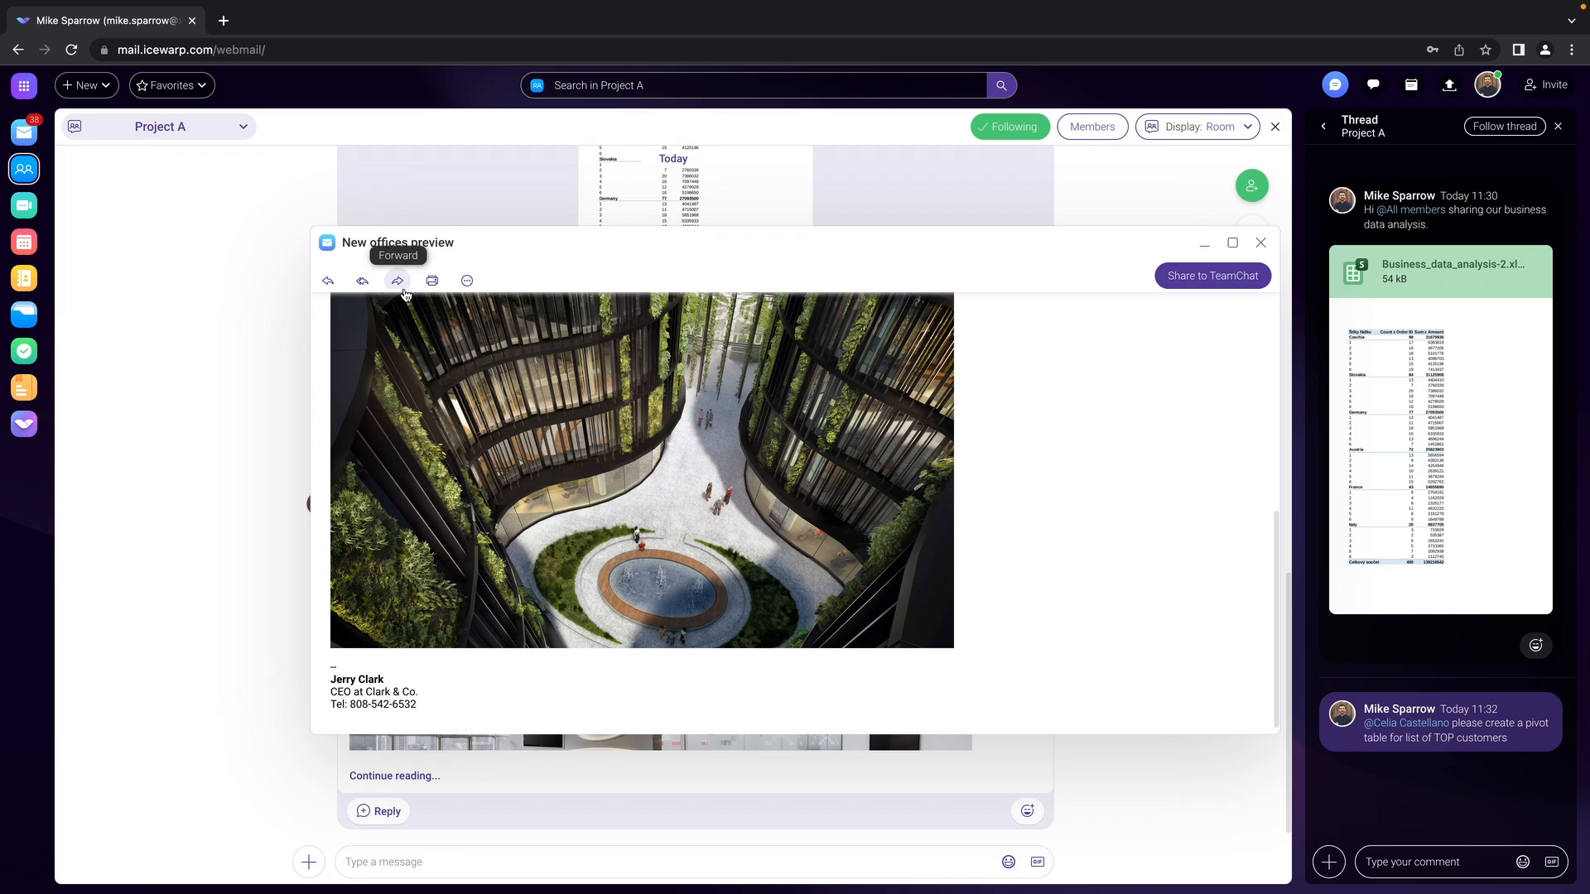
pyautogui.moveTo(1278, 258)
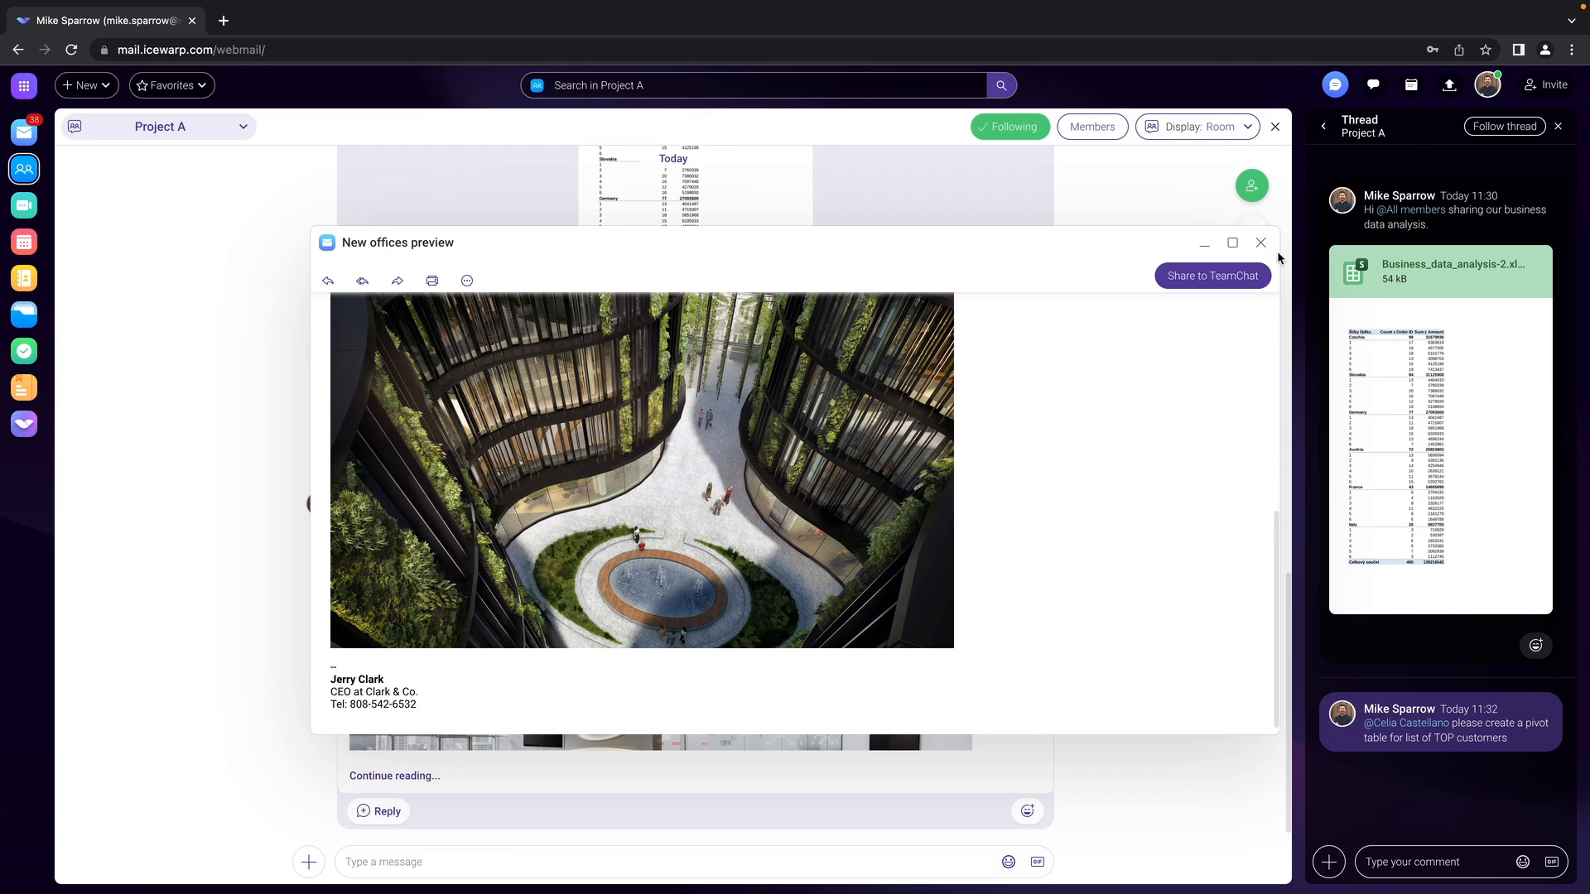
pyautogui.click(1260, 242)
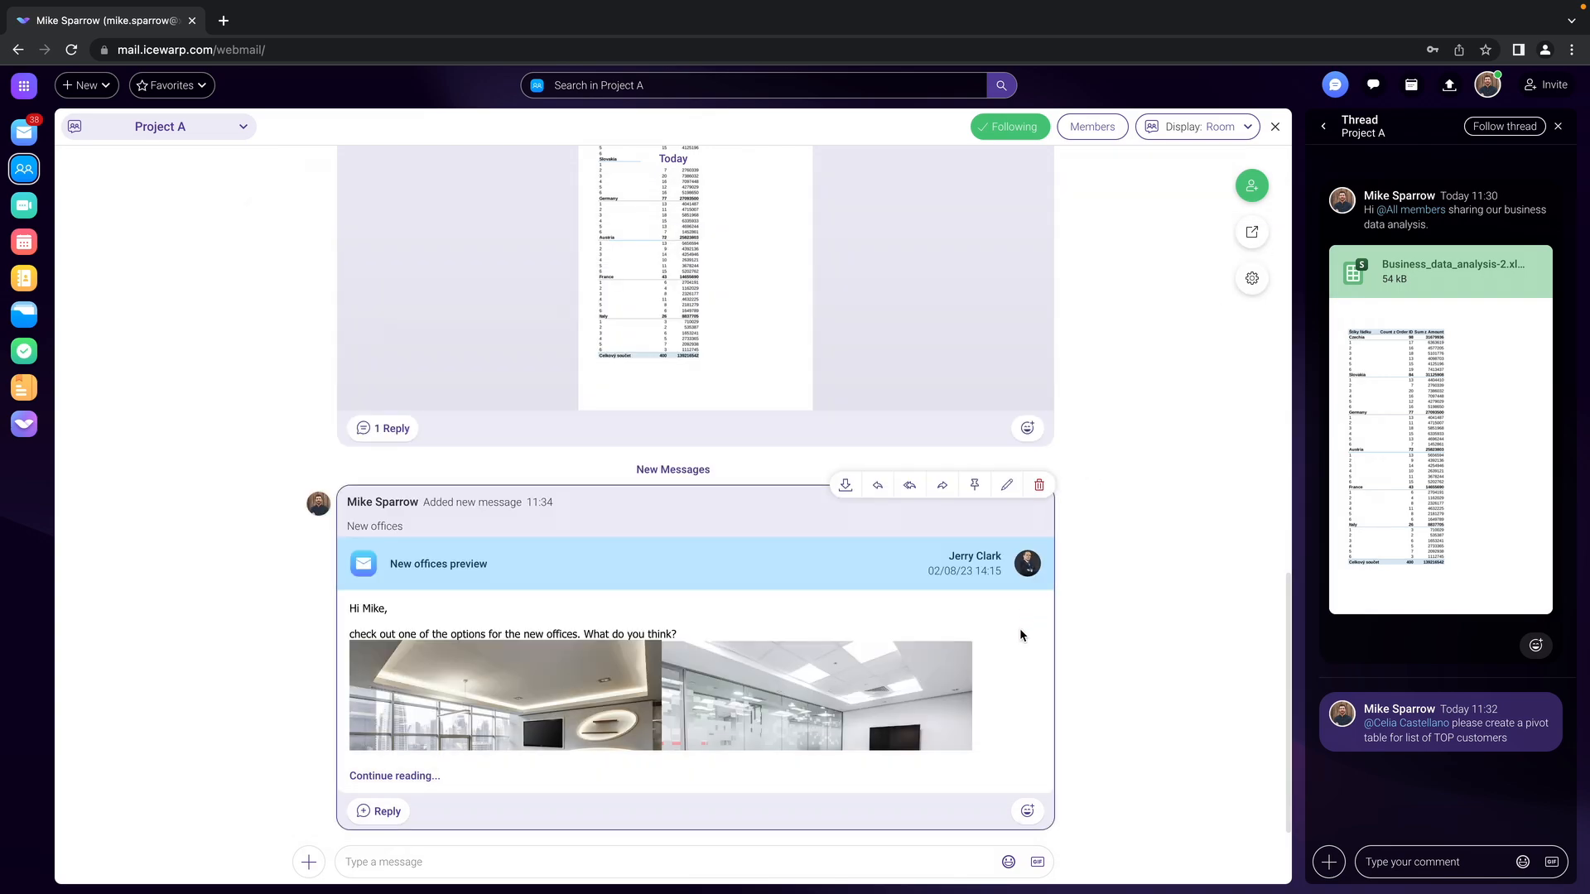